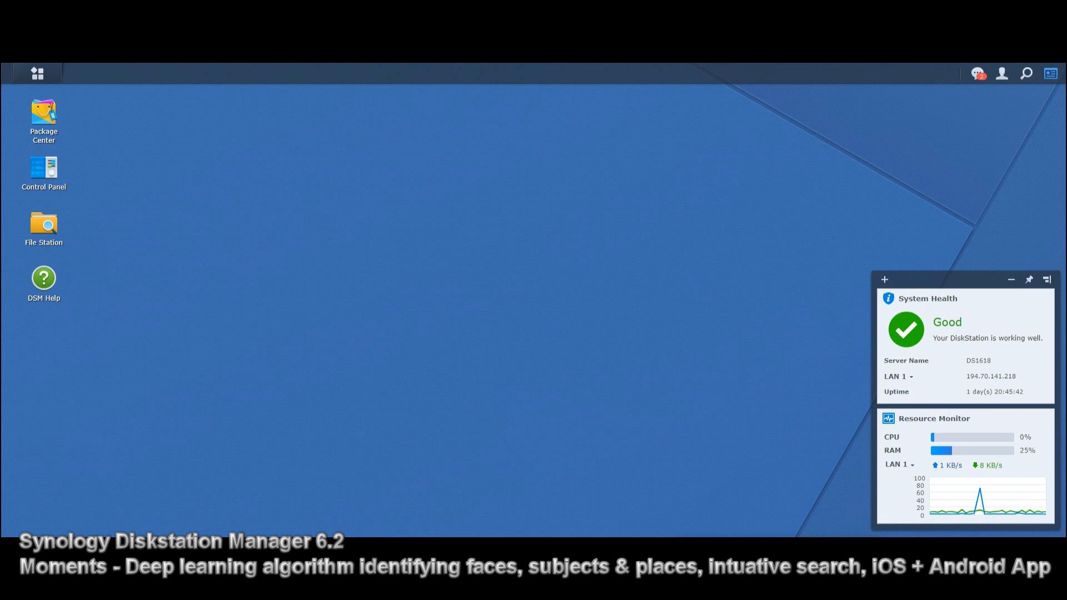
Check the NAS system information in Control Panel, close it, and bring up the installed applications list.
double_click(43, 168)
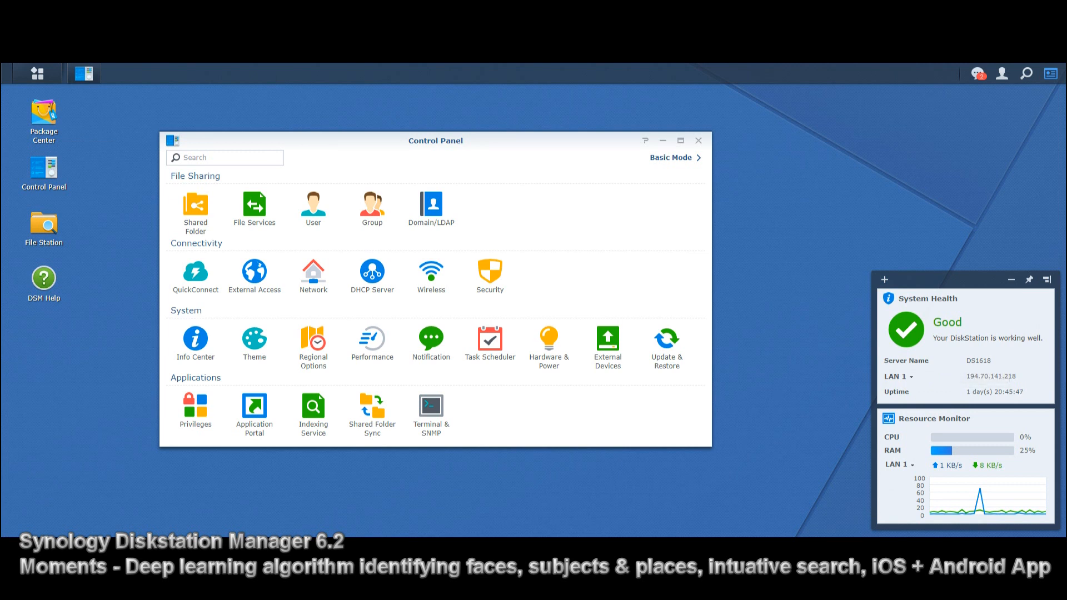
click(196, 339)
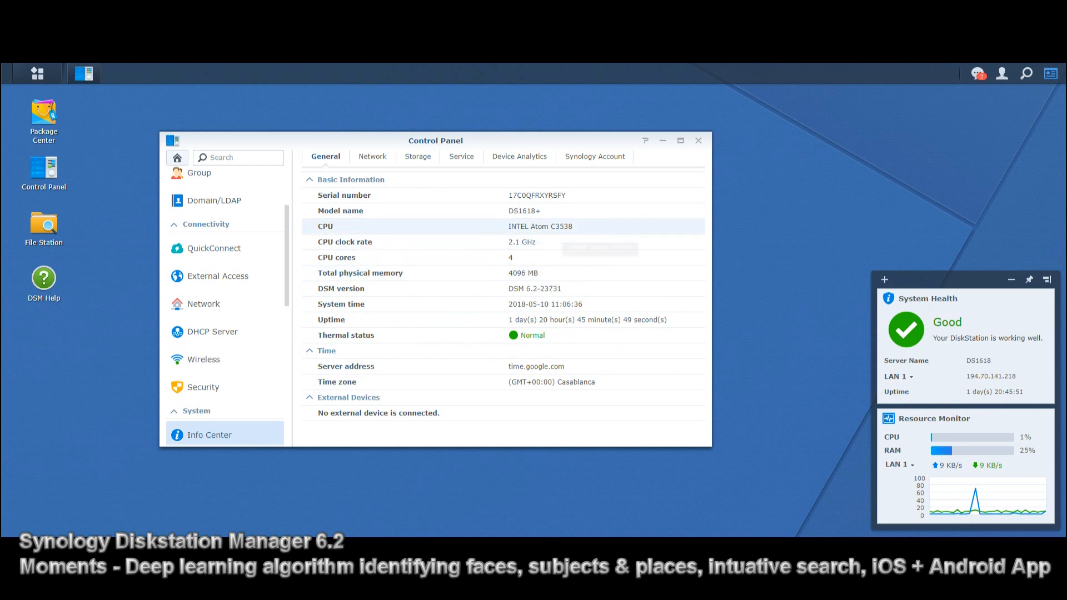
click(698, 140)
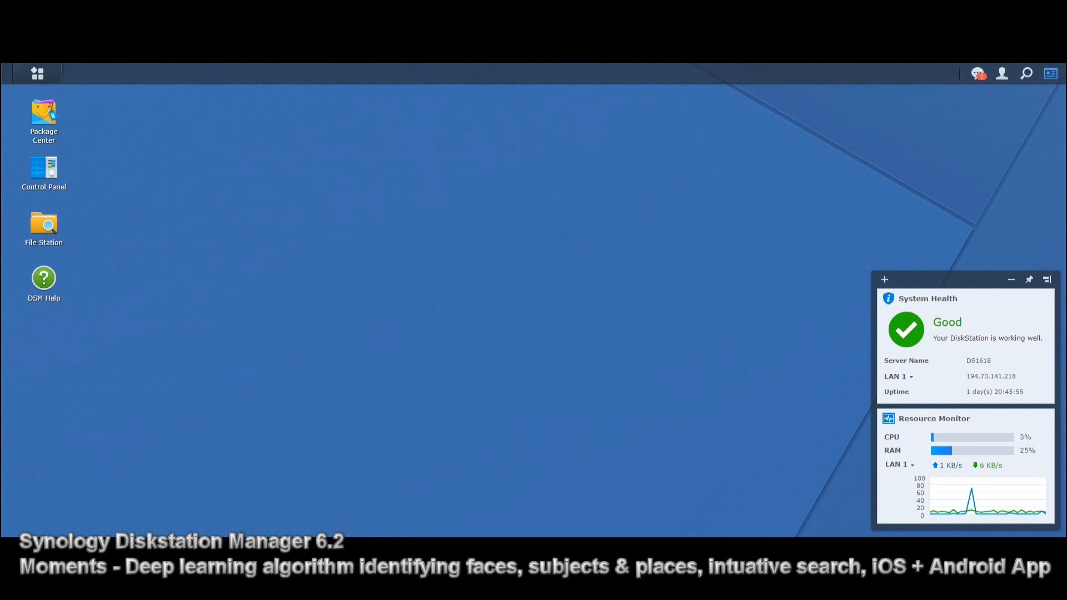
mouse_move(43, 115)
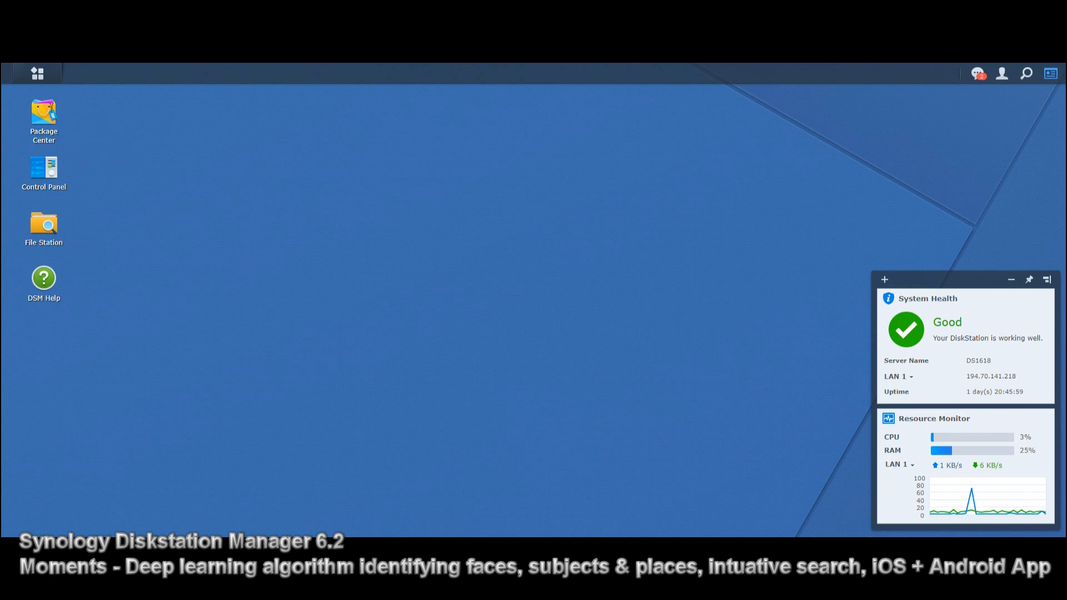
mouse_move(43, 168)
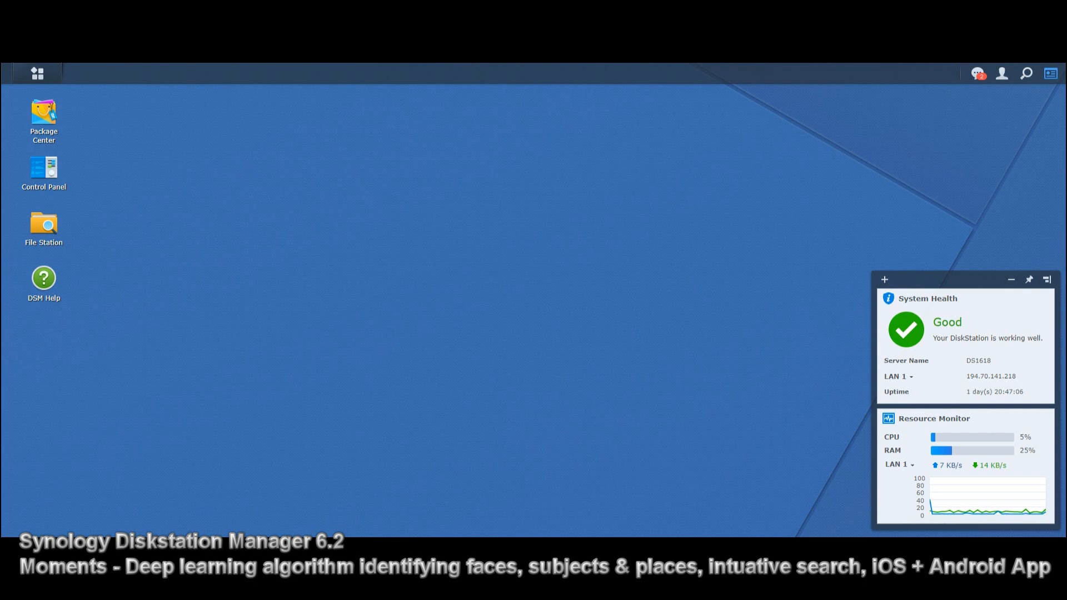
click(36, 73)
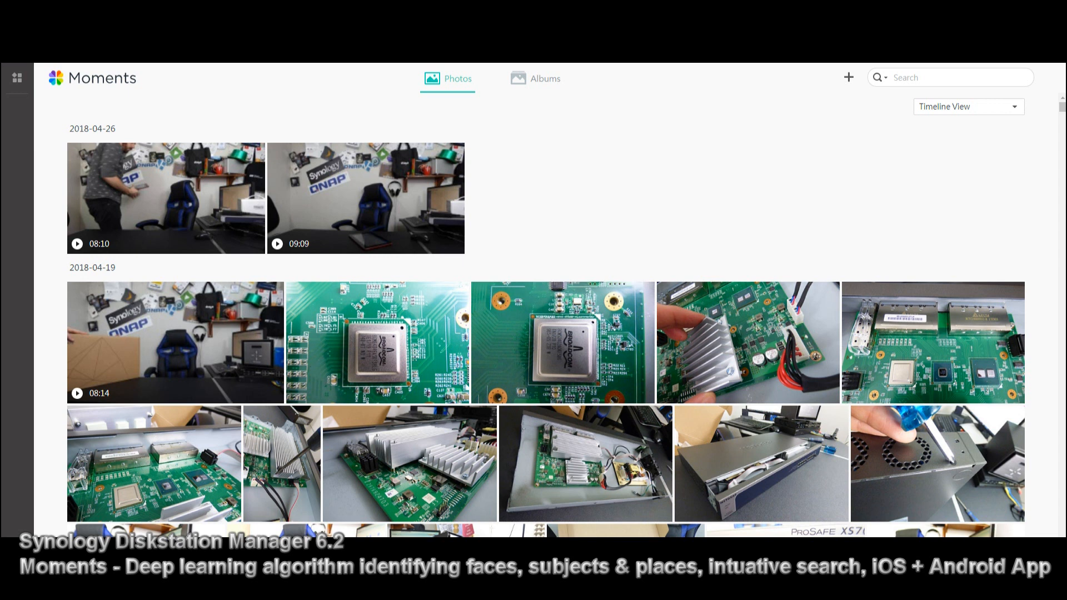
scroll(down, 3)
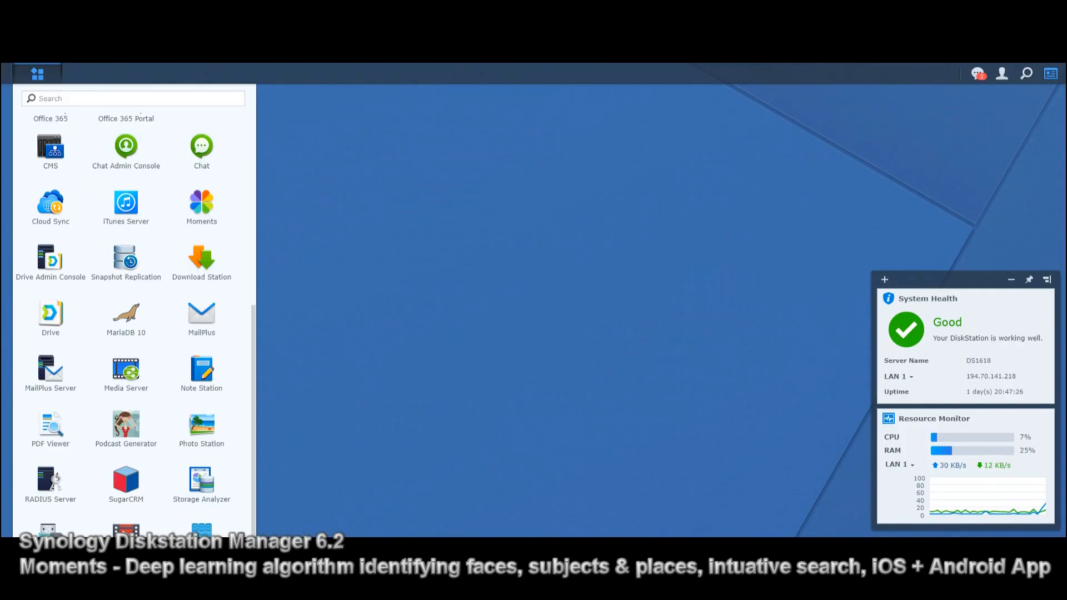
click(38, 73)
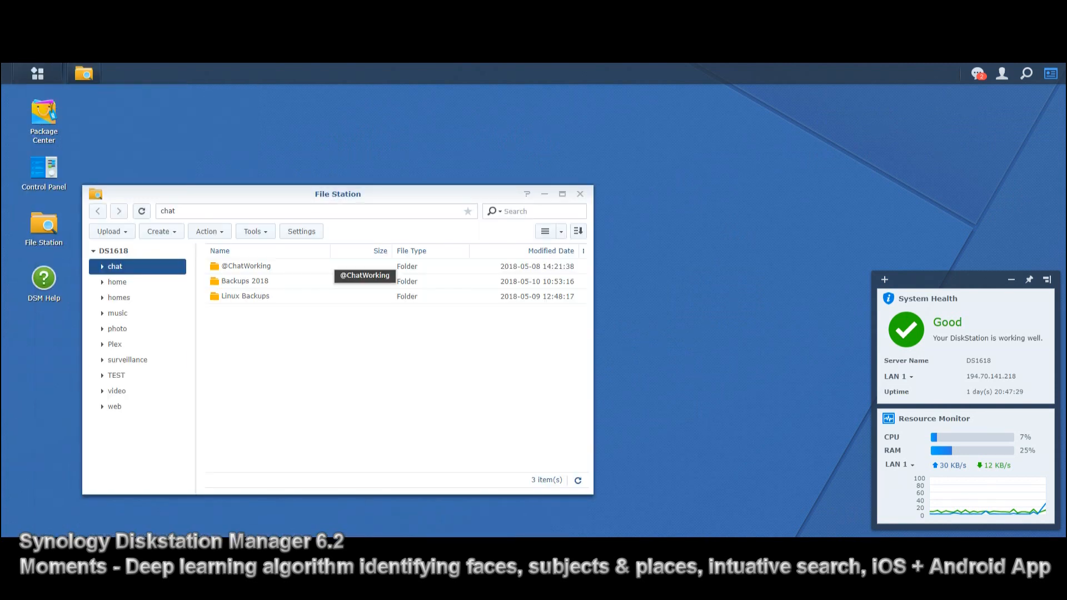
click(117, 374)
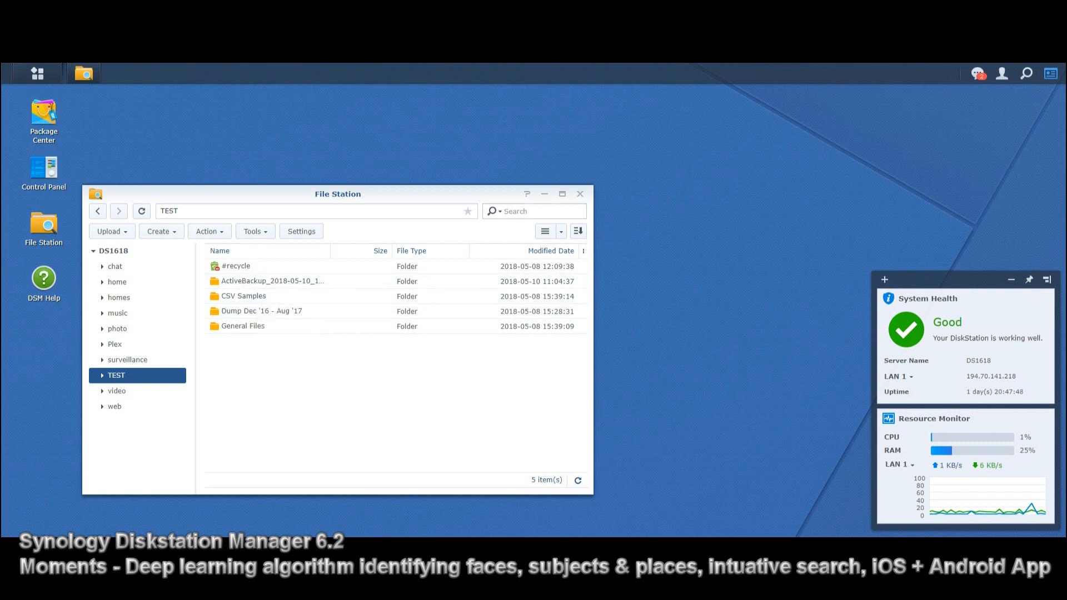
mouse_move(272, 280)
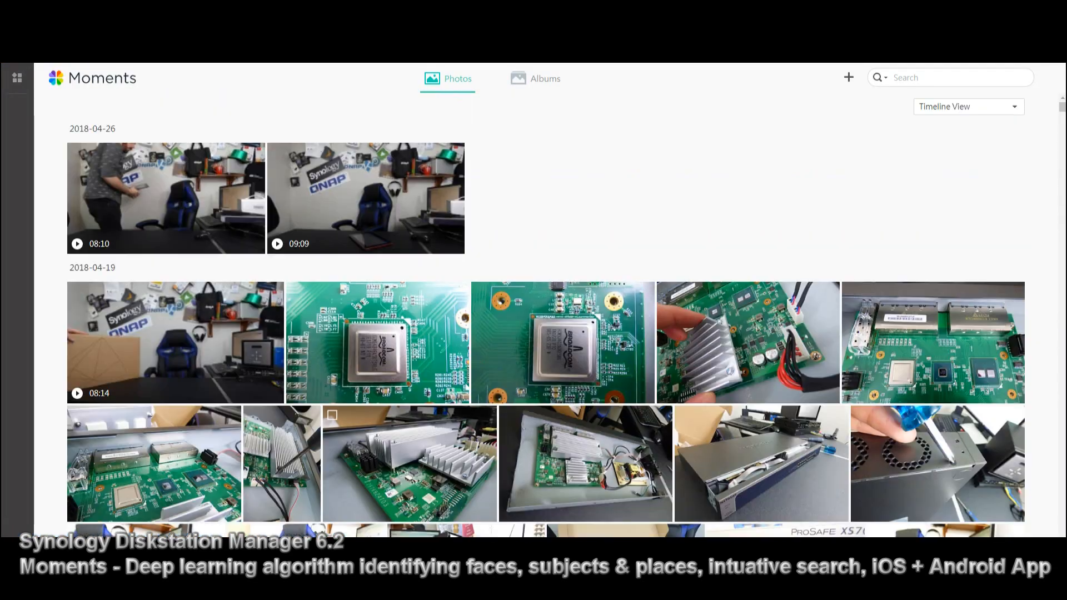
Scroll the Moments timeline back through the 2018 and 2017 photo dates.
scroll(down, 3)
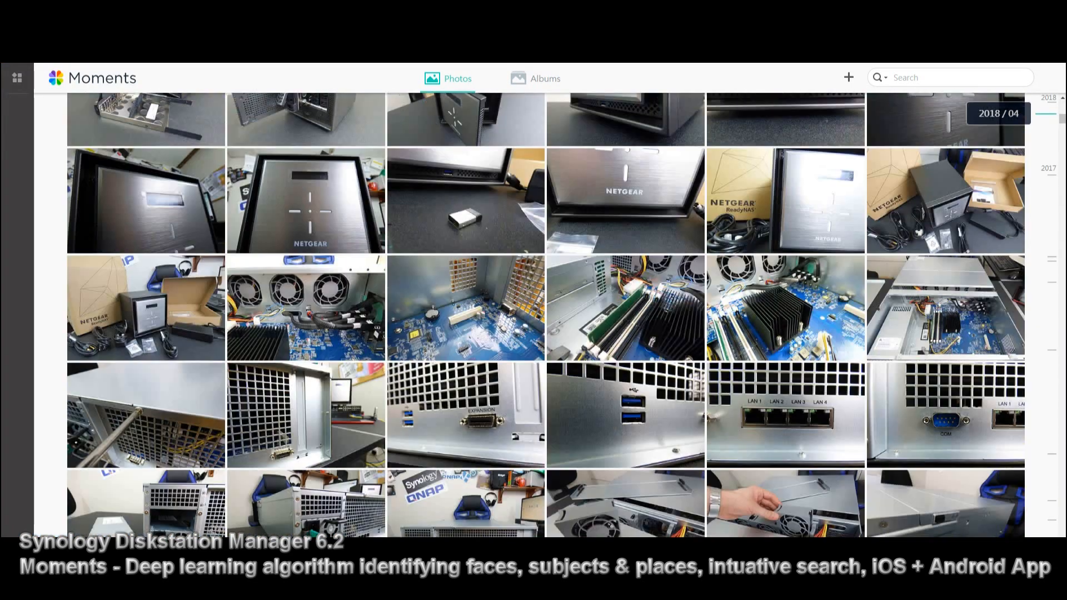
scroll(down, 3)
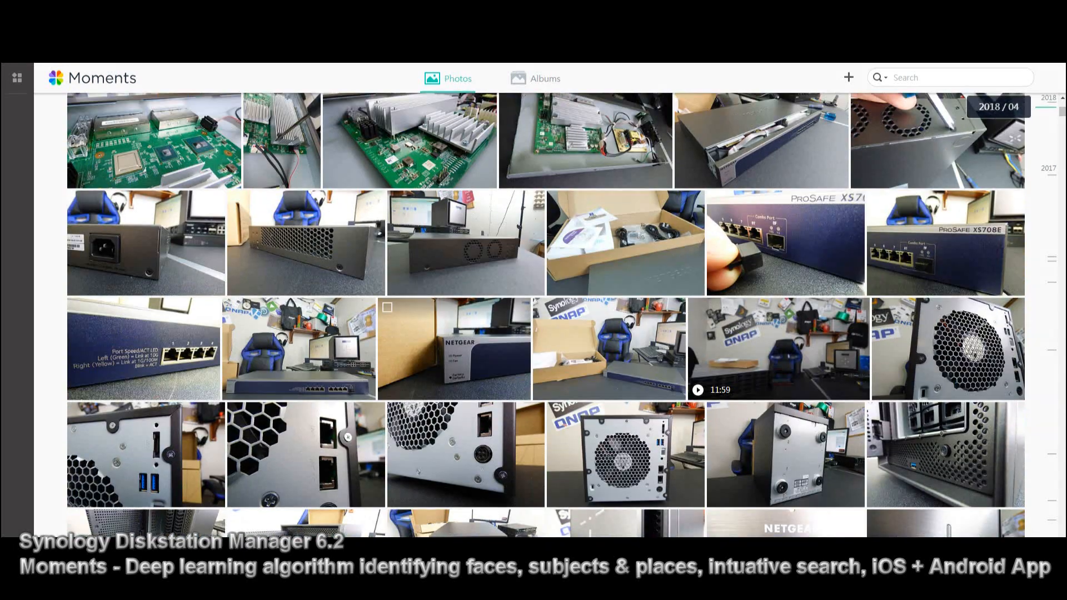
scroll(down, 3)
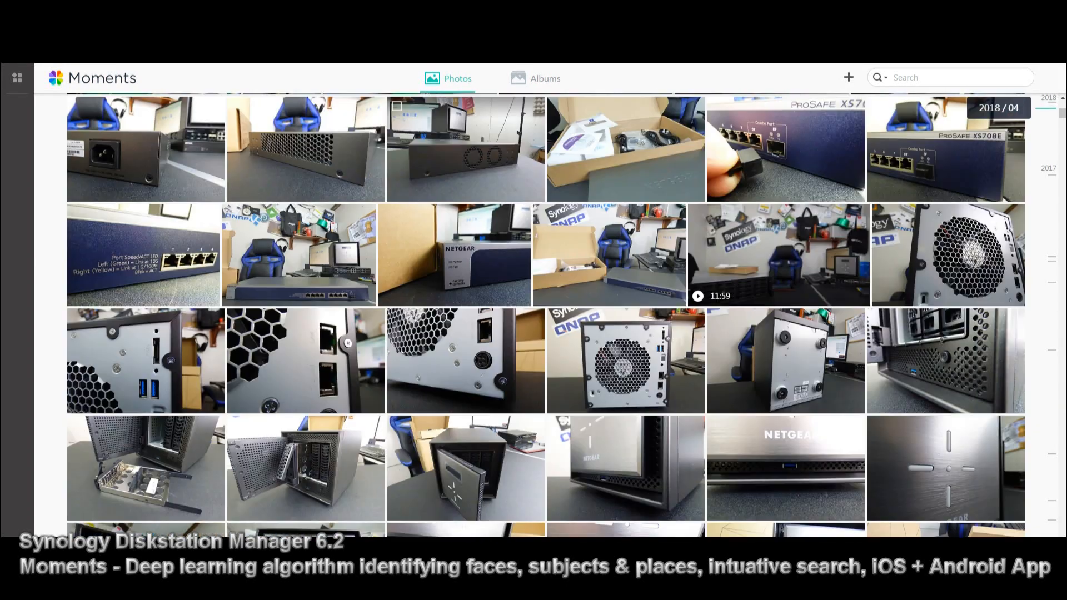
scroll(down, 3)
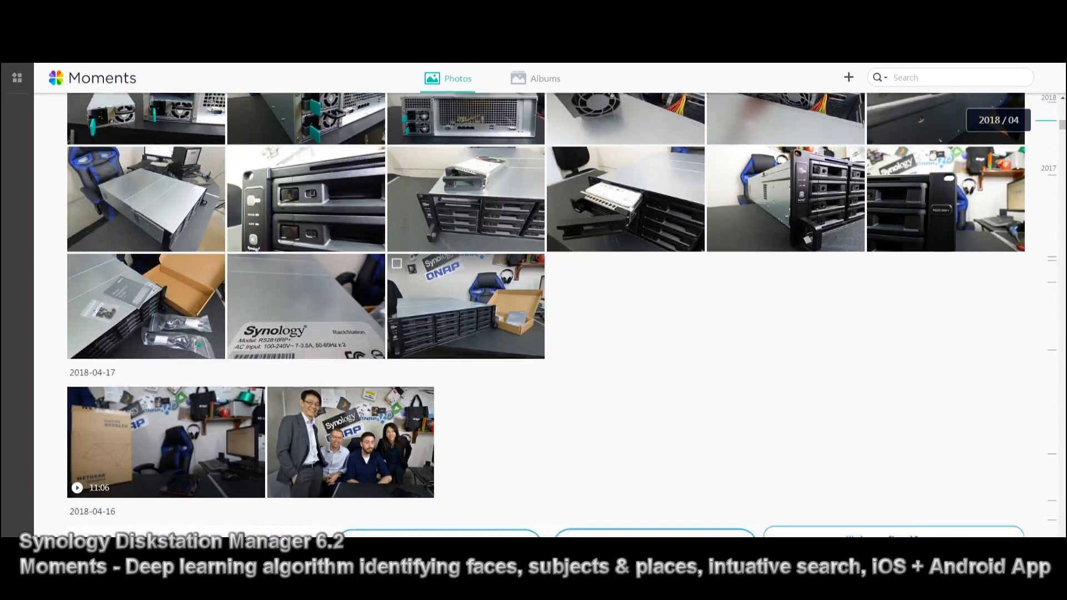
scroll(down, 3)
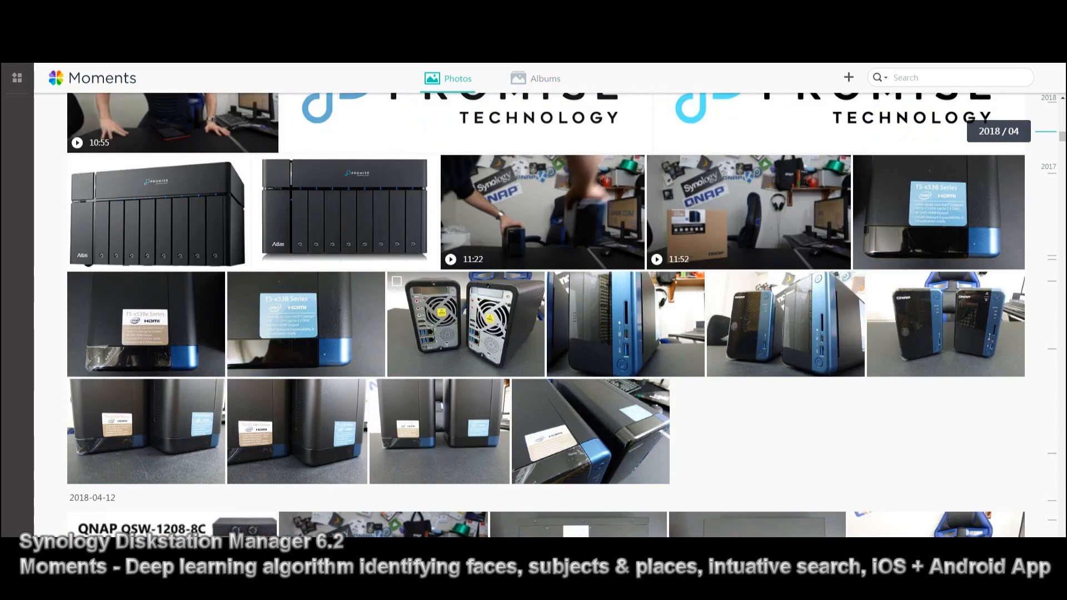
scroll(down, 3)
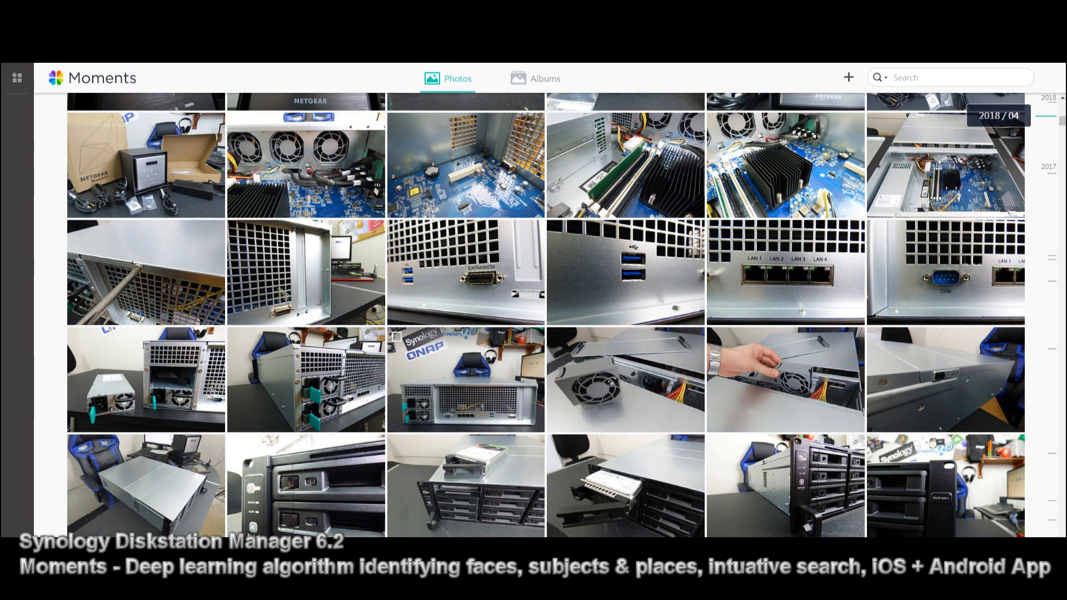
scroll(down, 3)
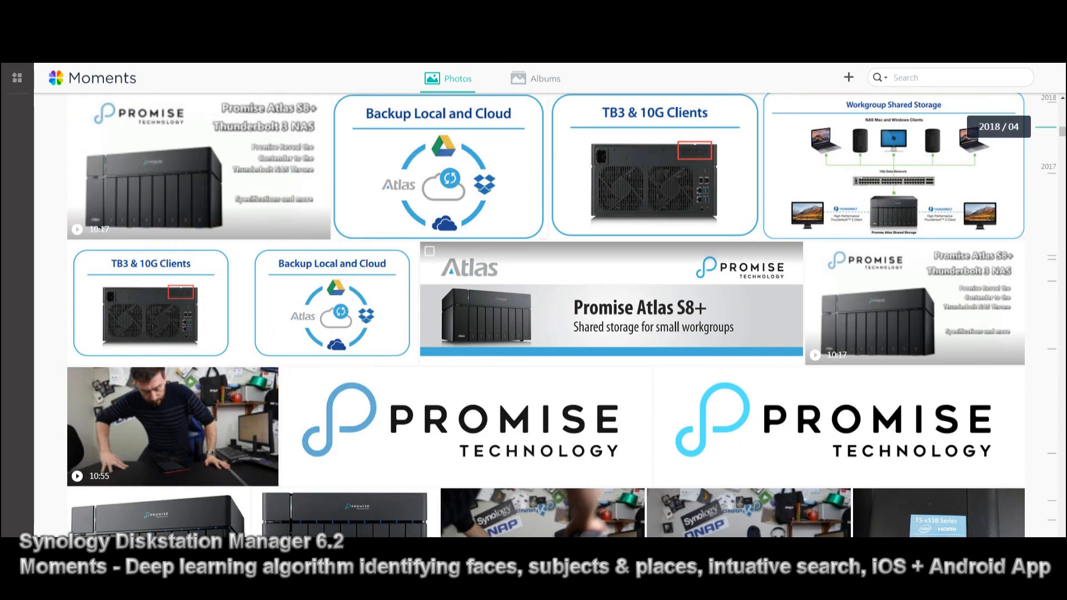
scroll(down, 3)
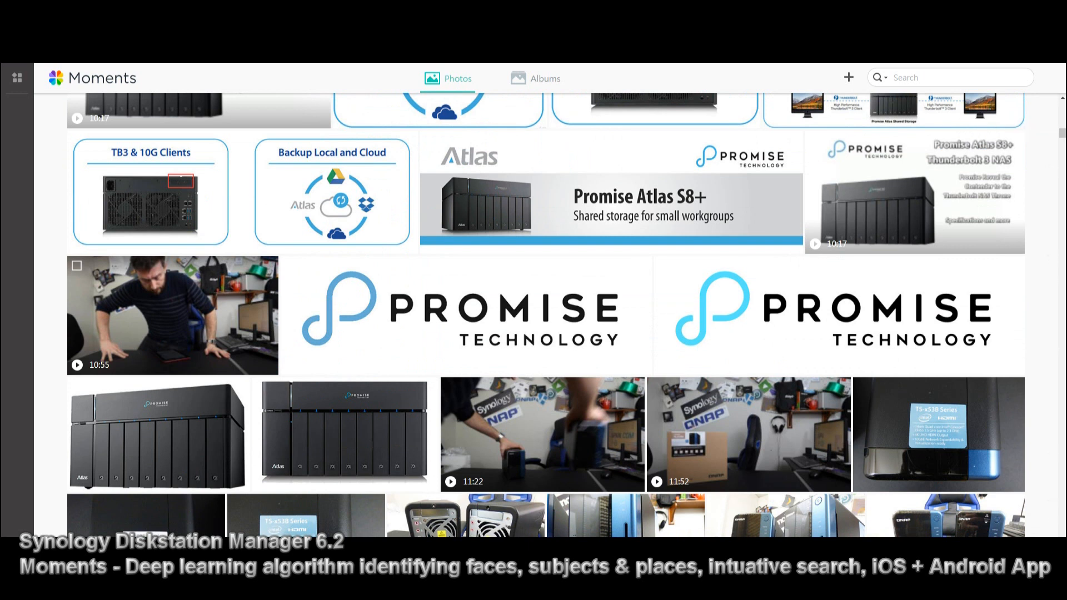
scroll(down, 3)
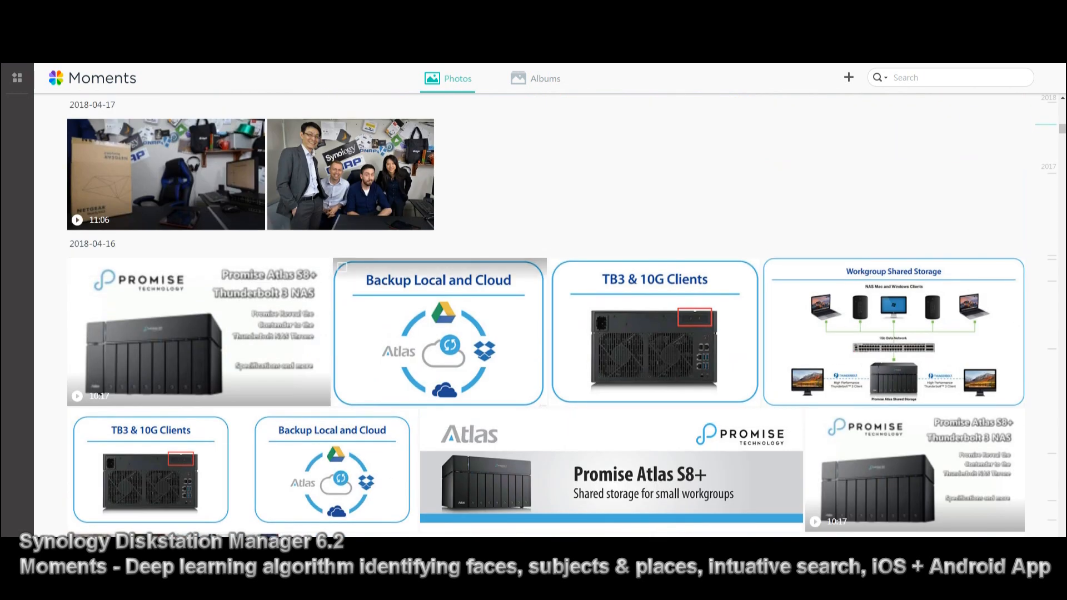
scroll(down, 3)
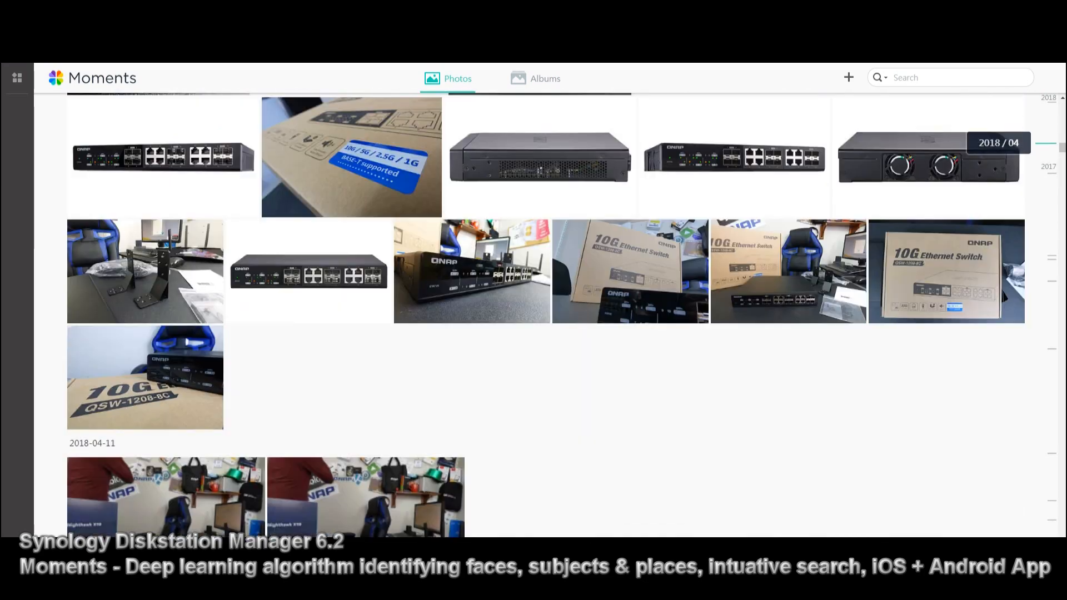
scroll(down, 3)
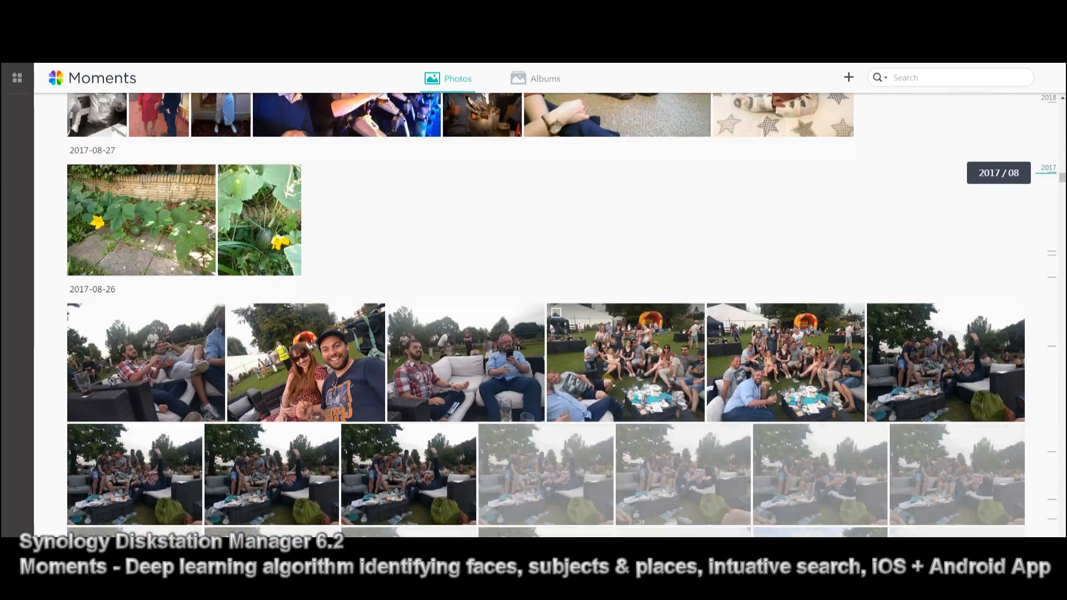
scroll(down, 3)
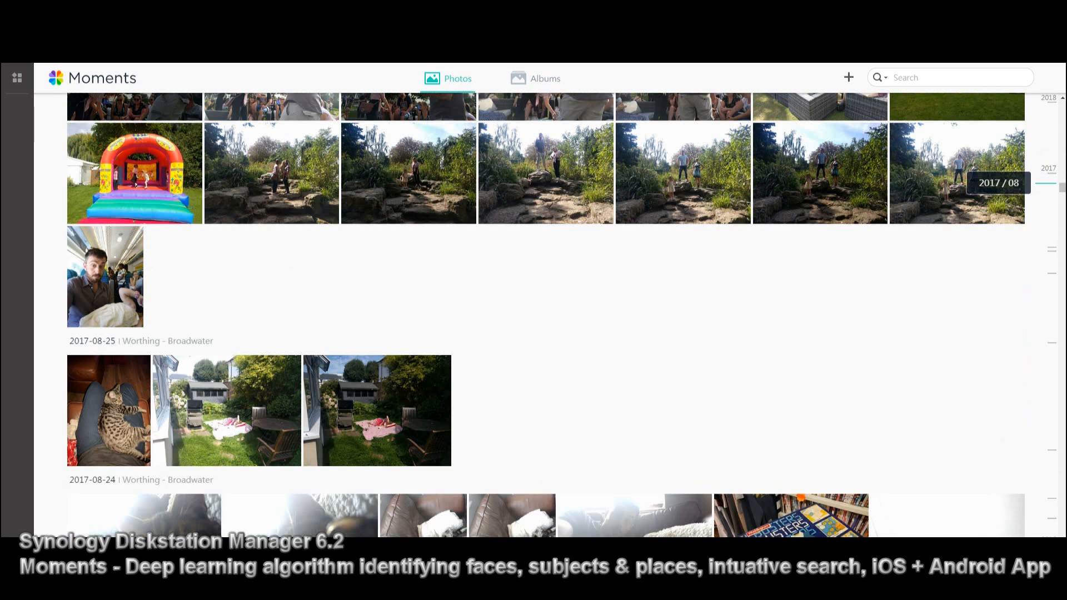
scroll(down, 3)
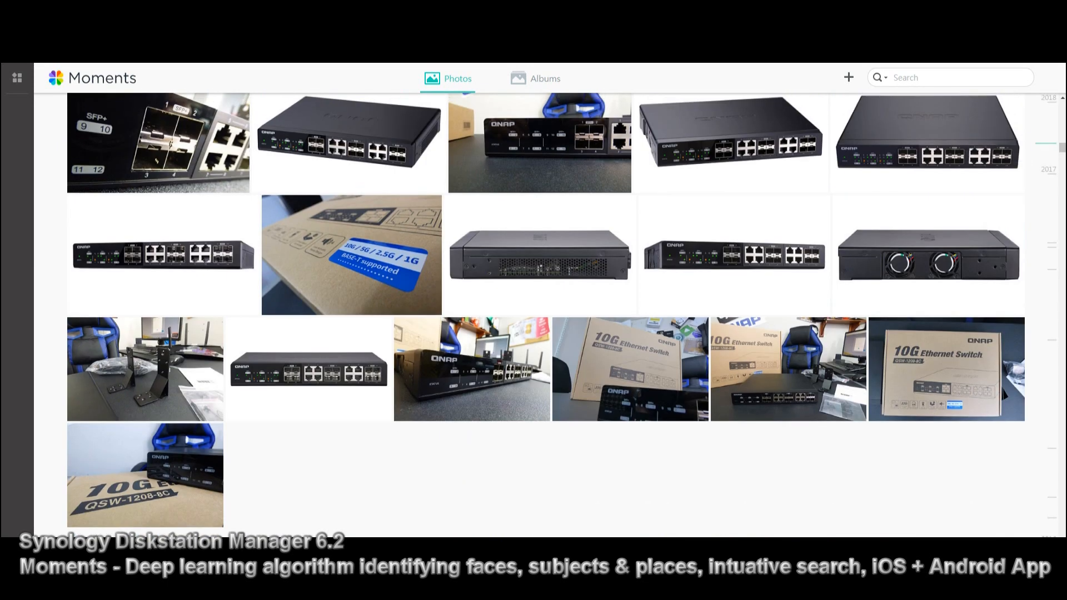
scroll(down, 3)
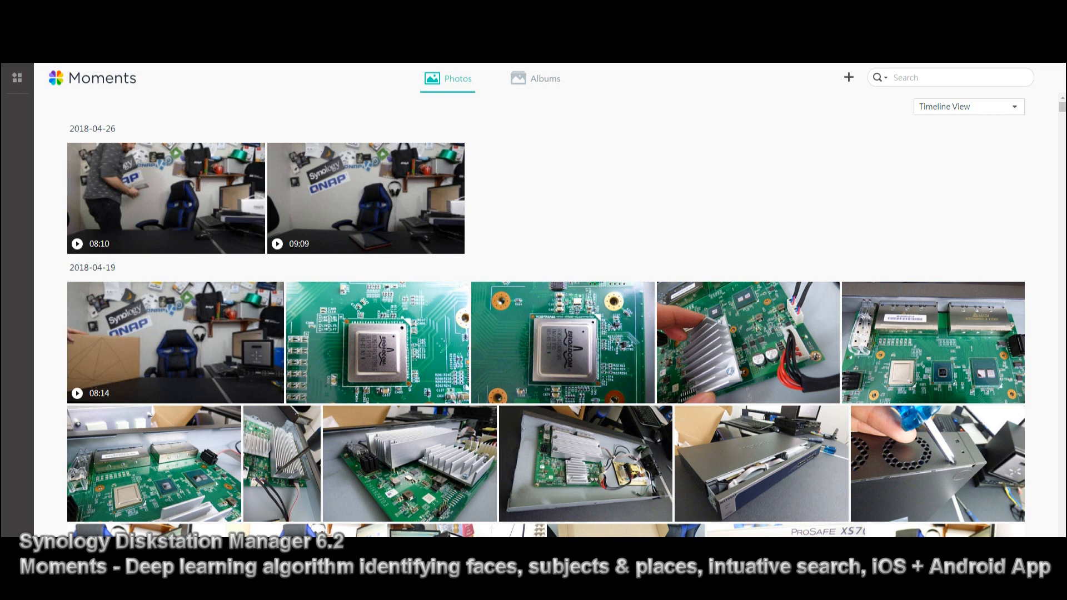
Return to the DiskStation desktop with the main application menu showing.
click(968, 107)
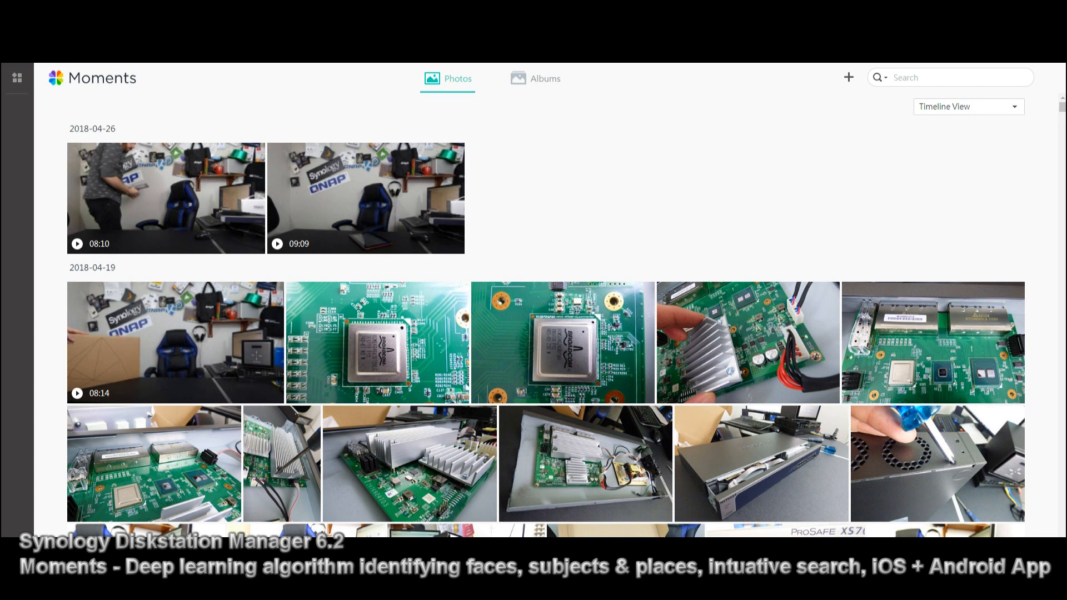
click(38, 74)
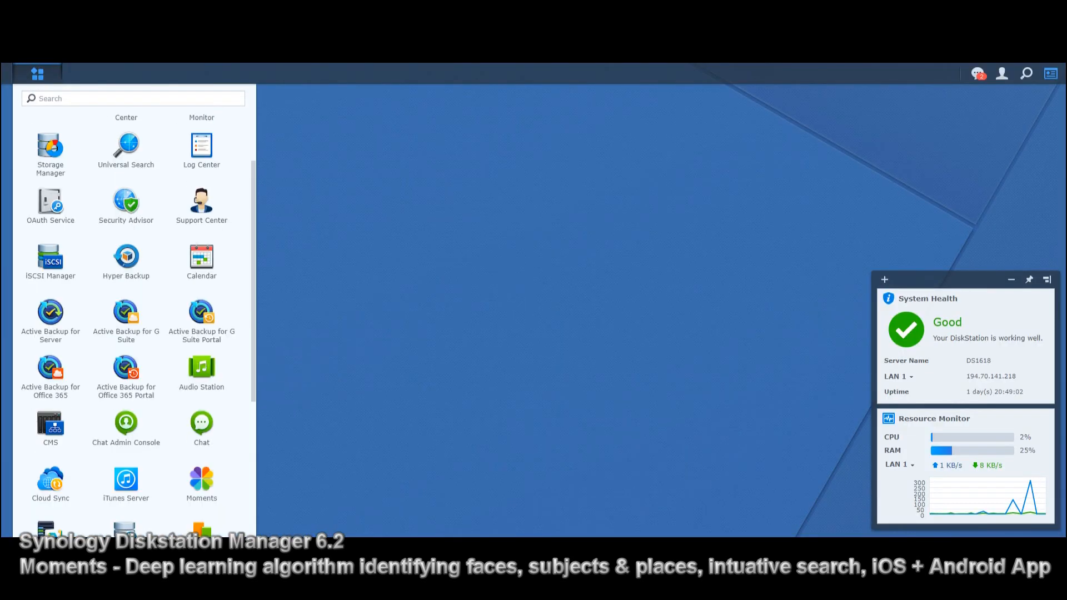
In Photo Station, map the 'Dump Dec '16 - Aug '17' album's photo locations and zoom the map.
scroll(down, 3)
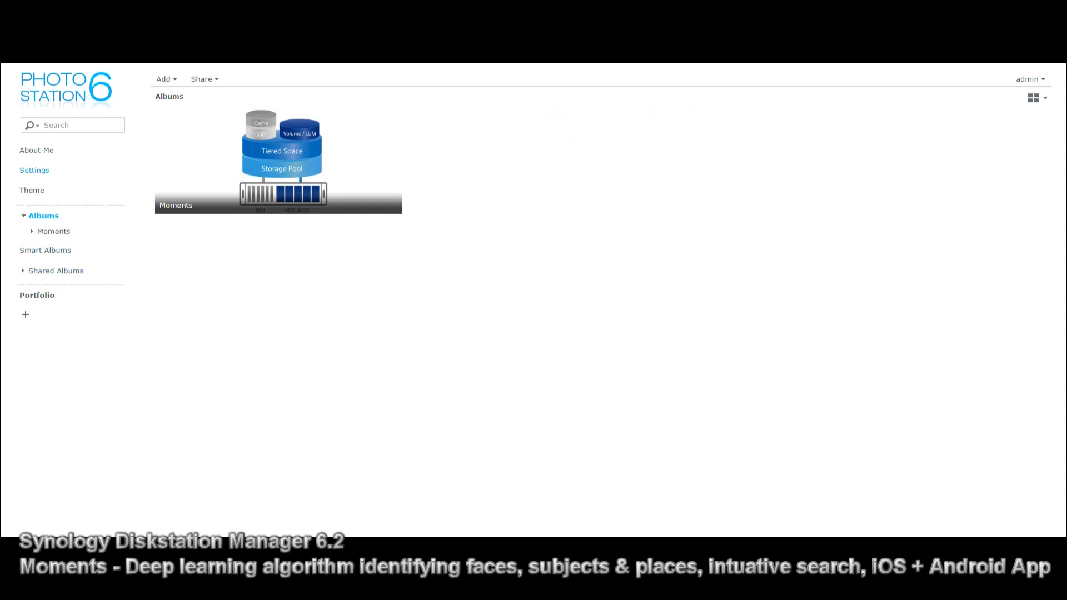
click(1044, 98)
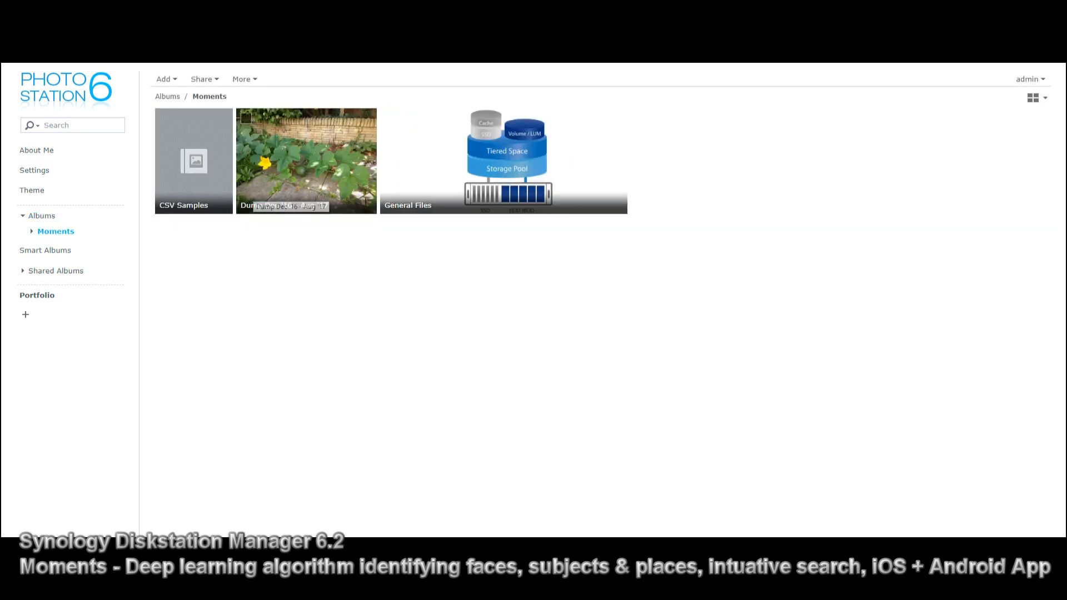
double_click(306, 160)
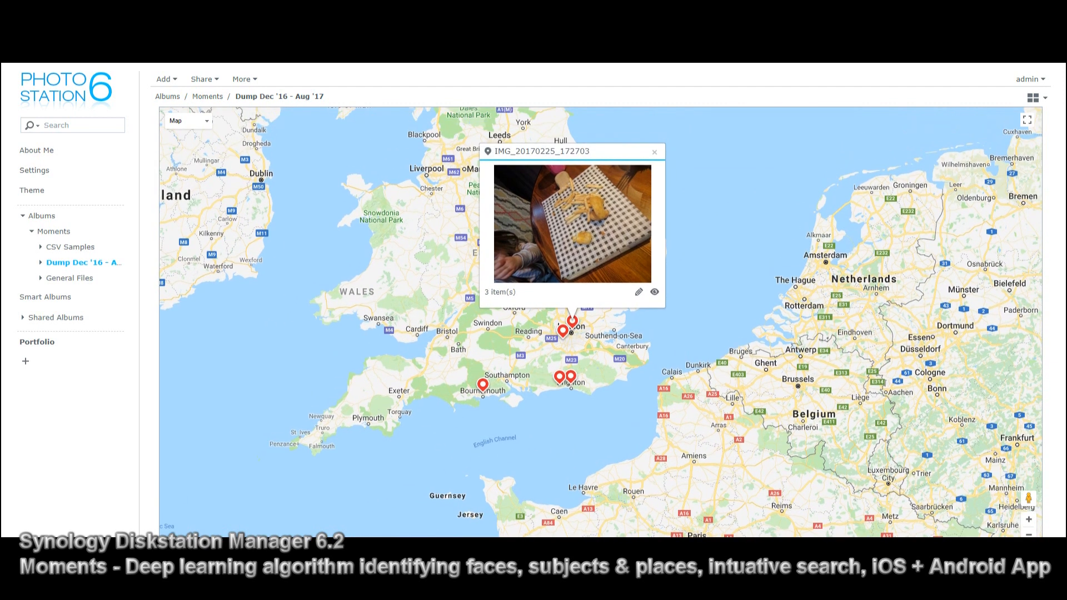
click(654, 153)
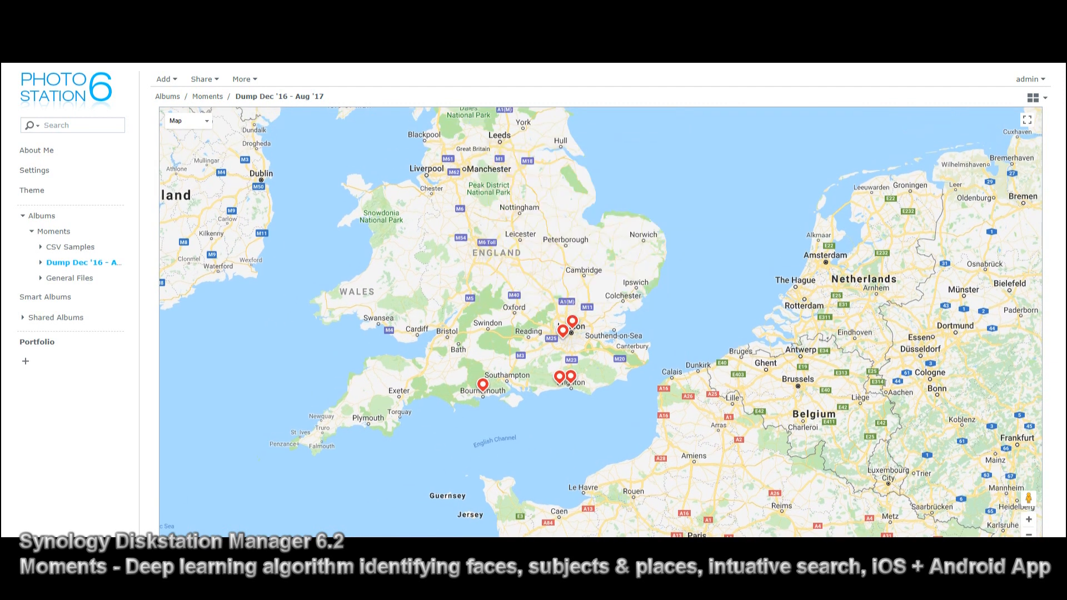
scroll(down, 3)
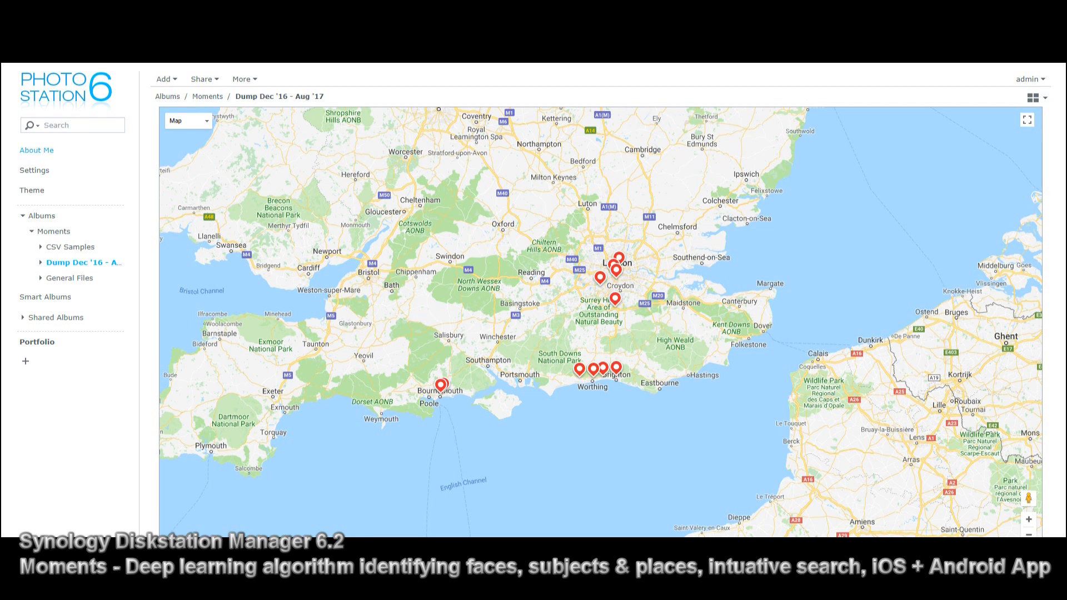
Back in Moments, search the photo library for 'robbie'.
click(81, 125)
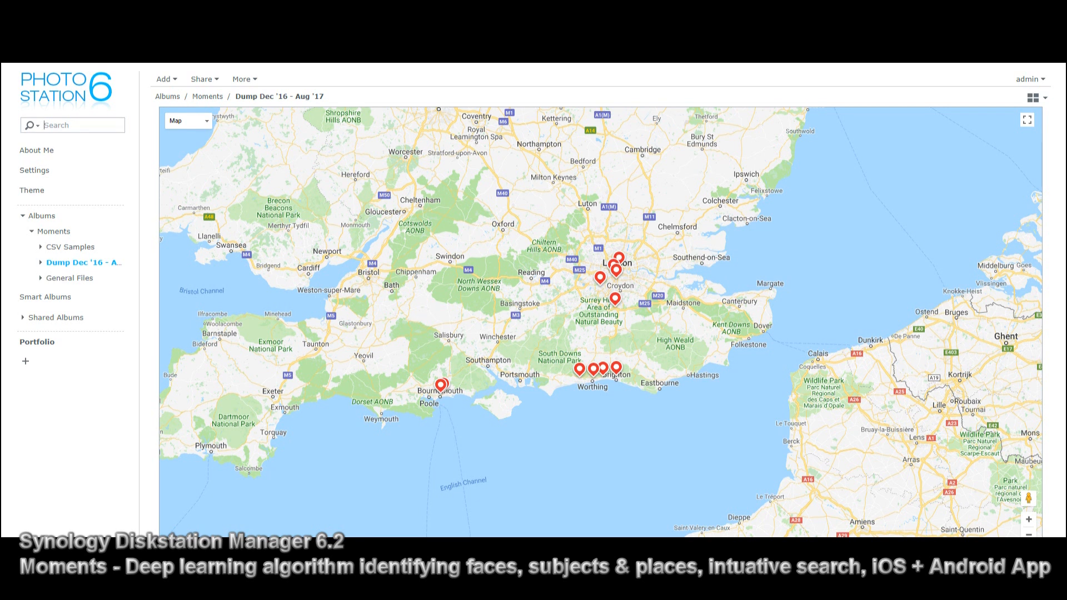
text(robbie)
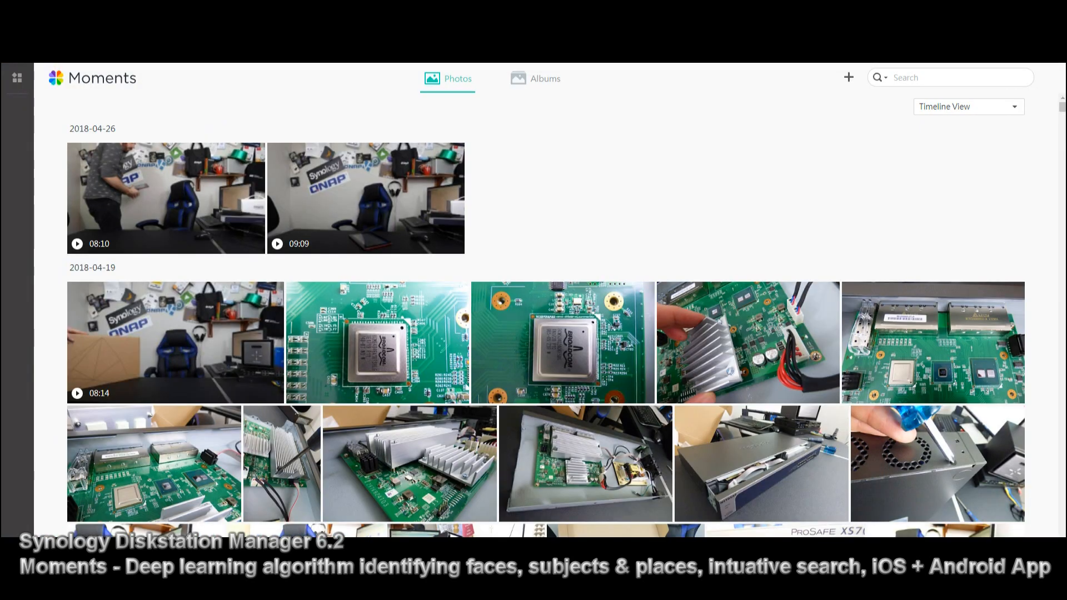
Show the Albums section with People, Subjects, Places, Tags, Videos and Recently Added.
click(535, 77)
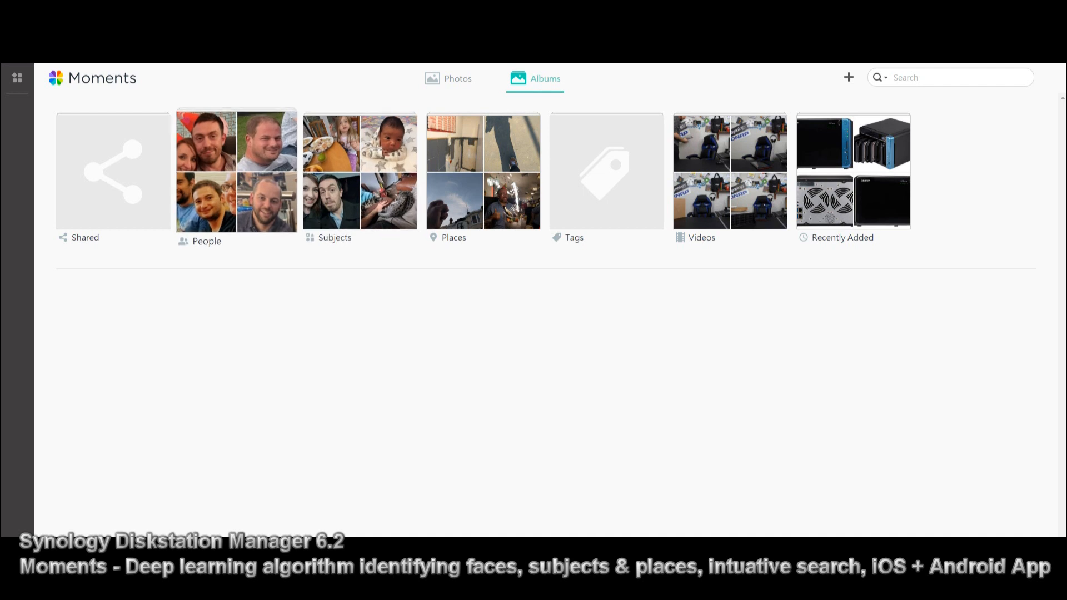
Name the unidentified 24-photo face in People 'JD' and go back to the main photos view.
click(236, 170)
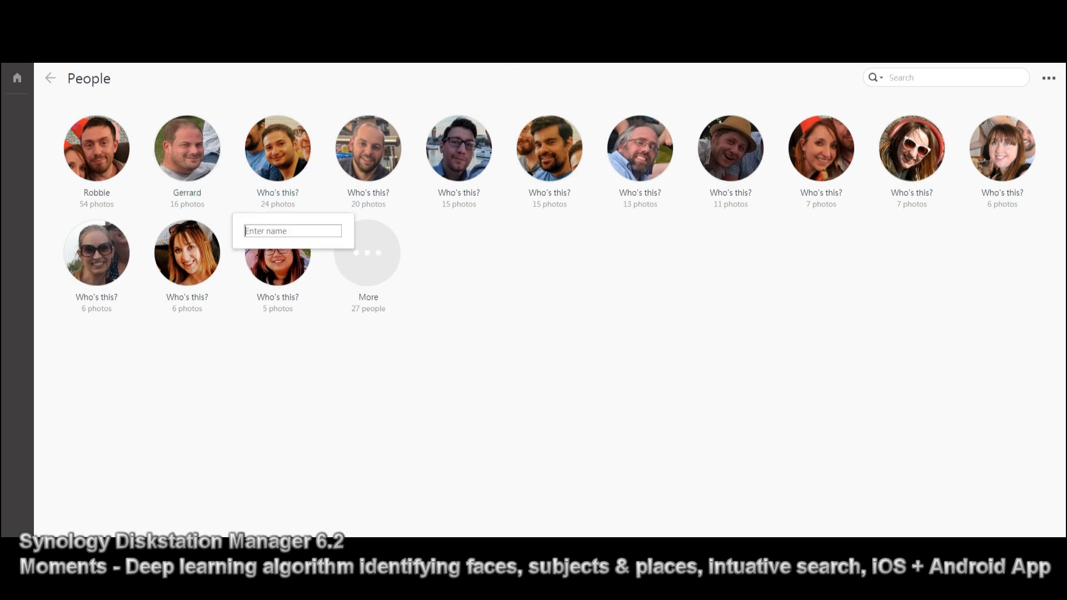
text(JD)
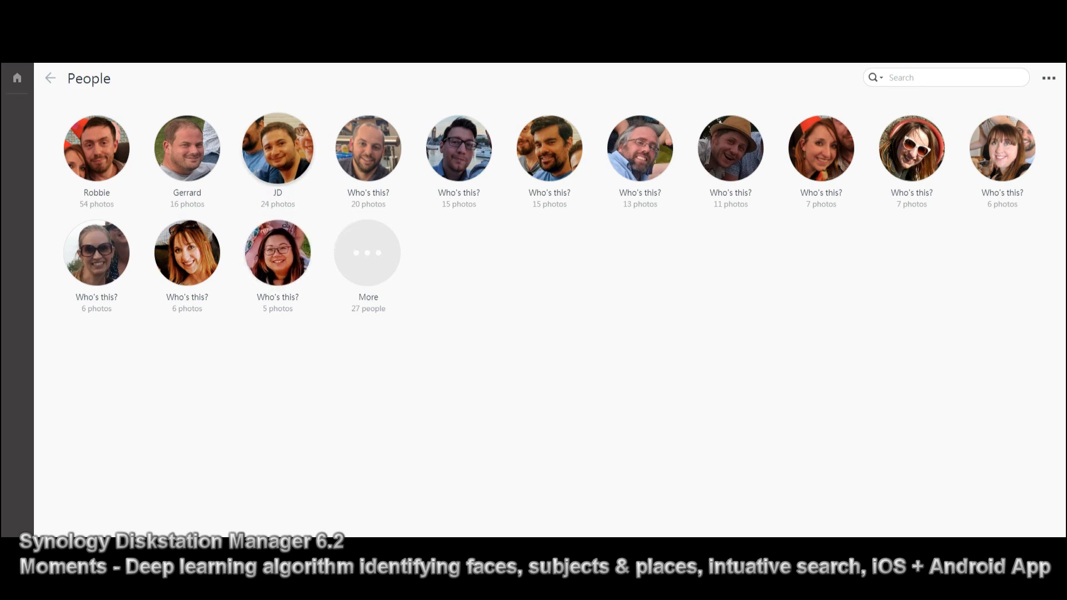
click(277, 148)
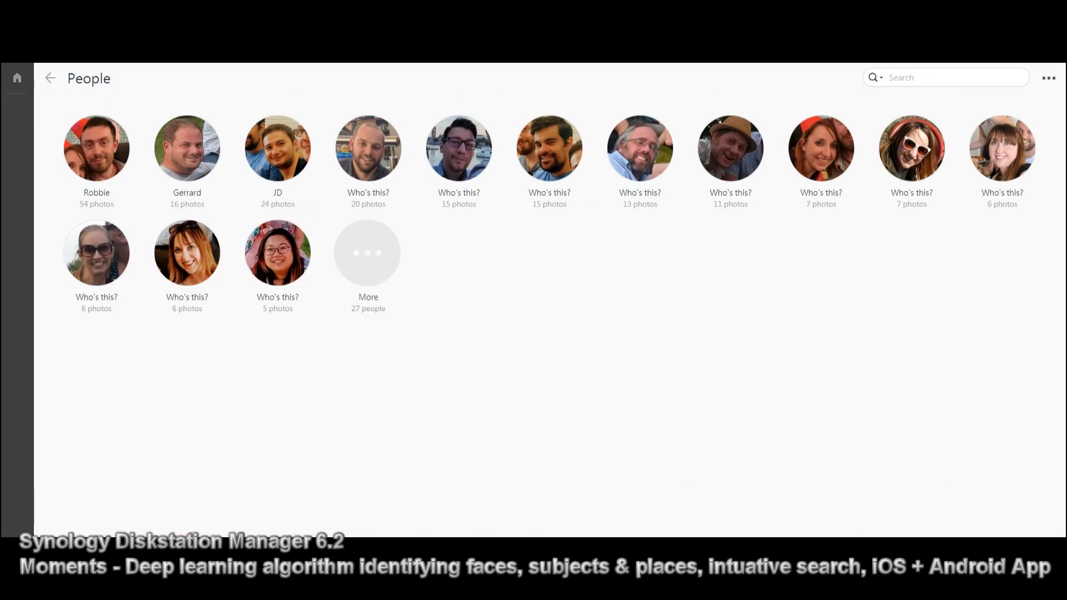
click(50, 78)
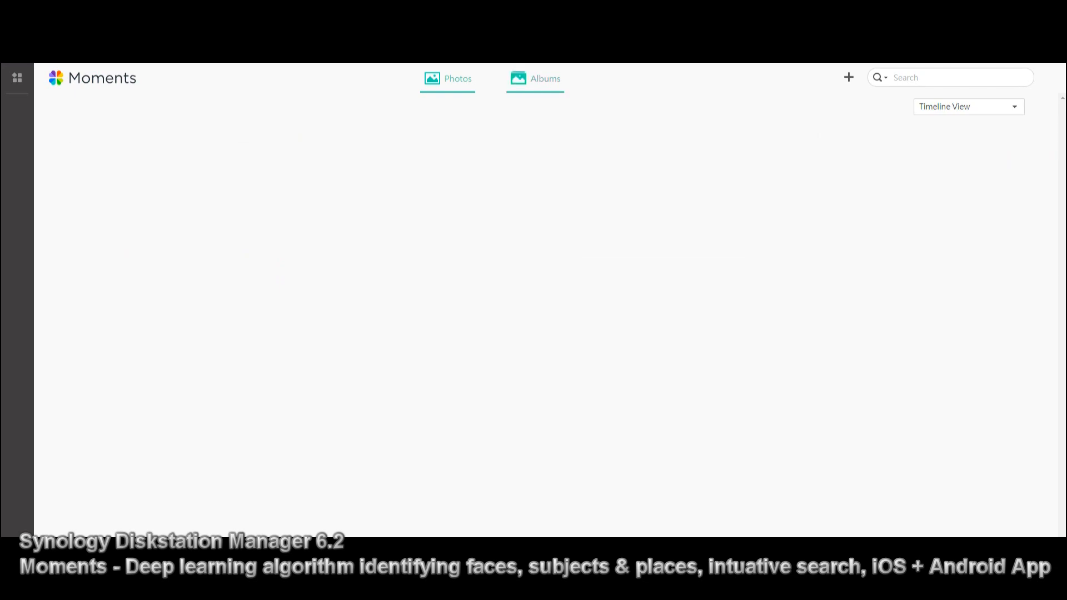
text(JD)
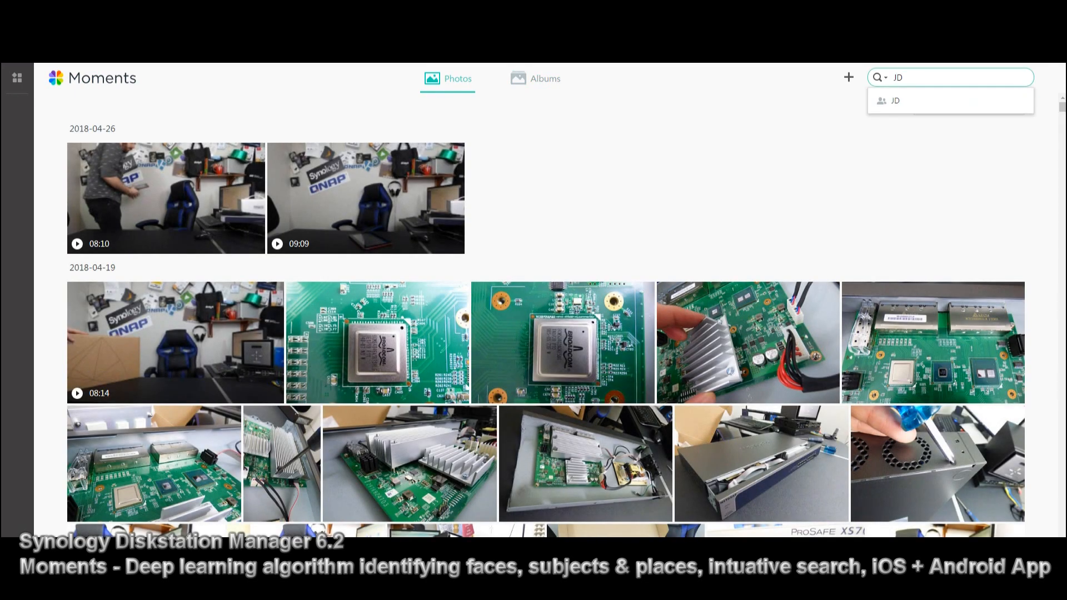
click(896, 101)
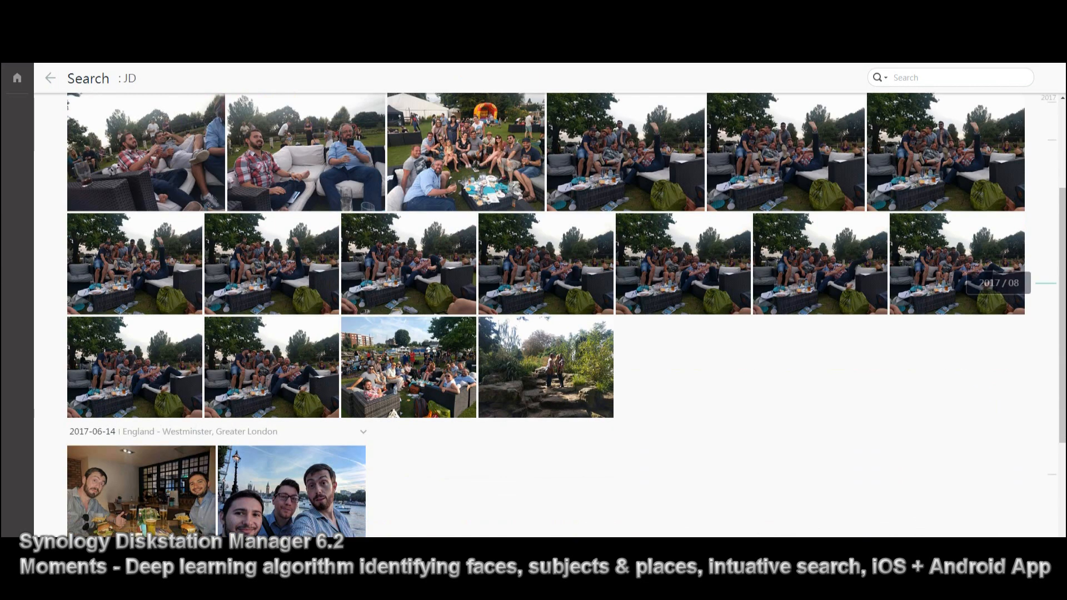
scroll(up, 3)
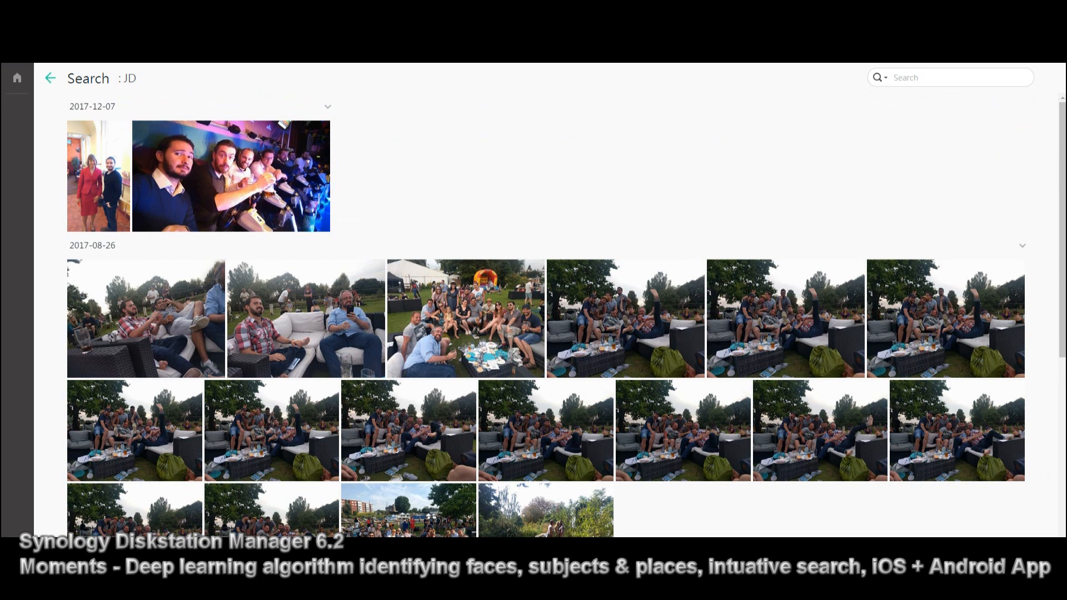
click(51, 79)
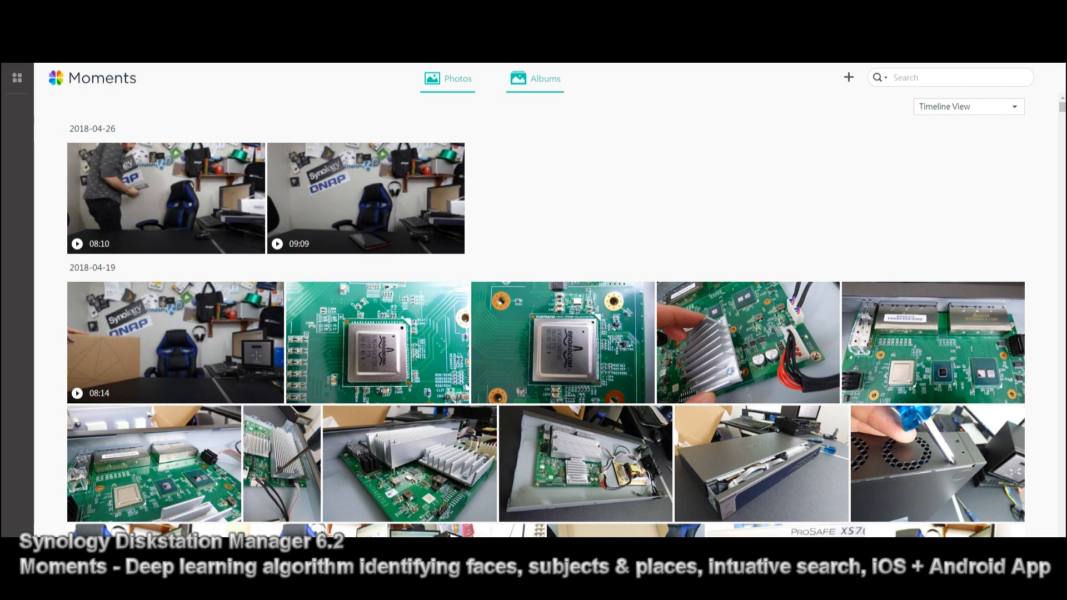
Show the Albums section on the way to the People collection listing JD with 24 photos.
click(535, 78)
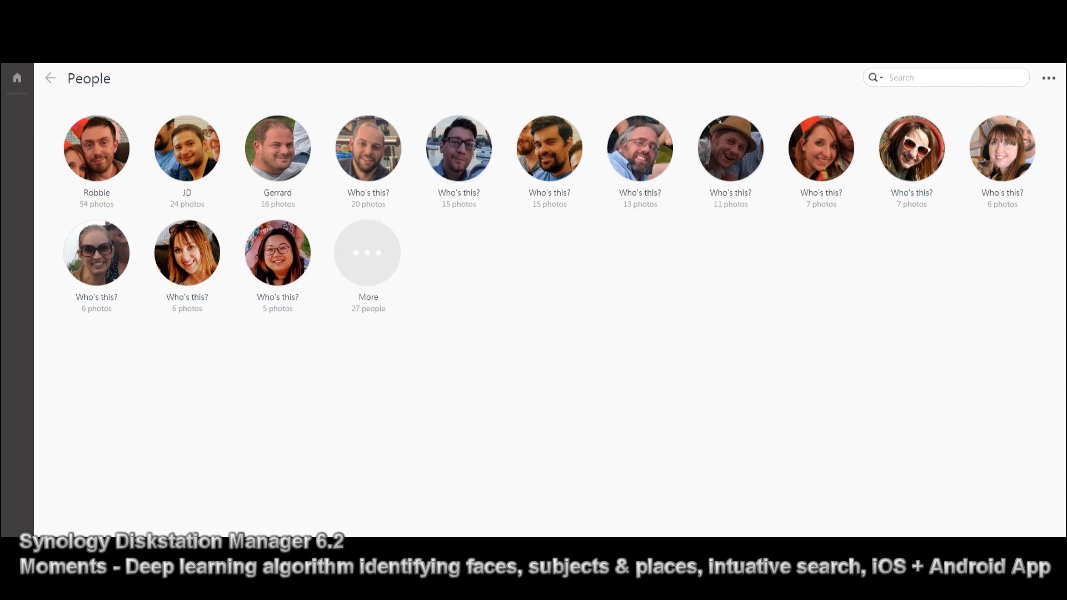
Name two matching face groups 'Katie' and merge each pair into one 14-photo person.
text(kATI)
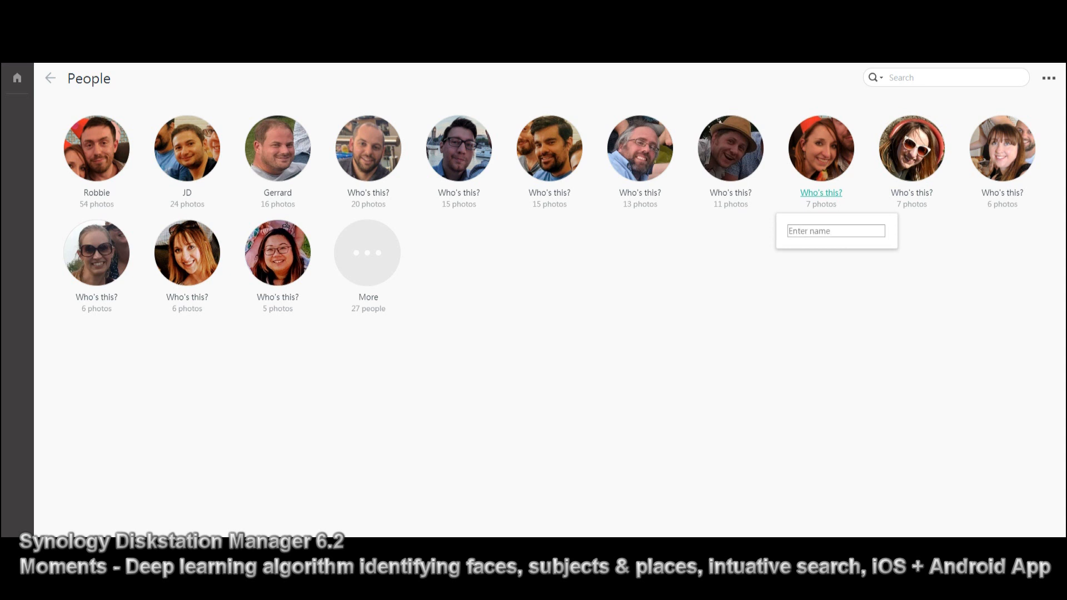
text(Katie)
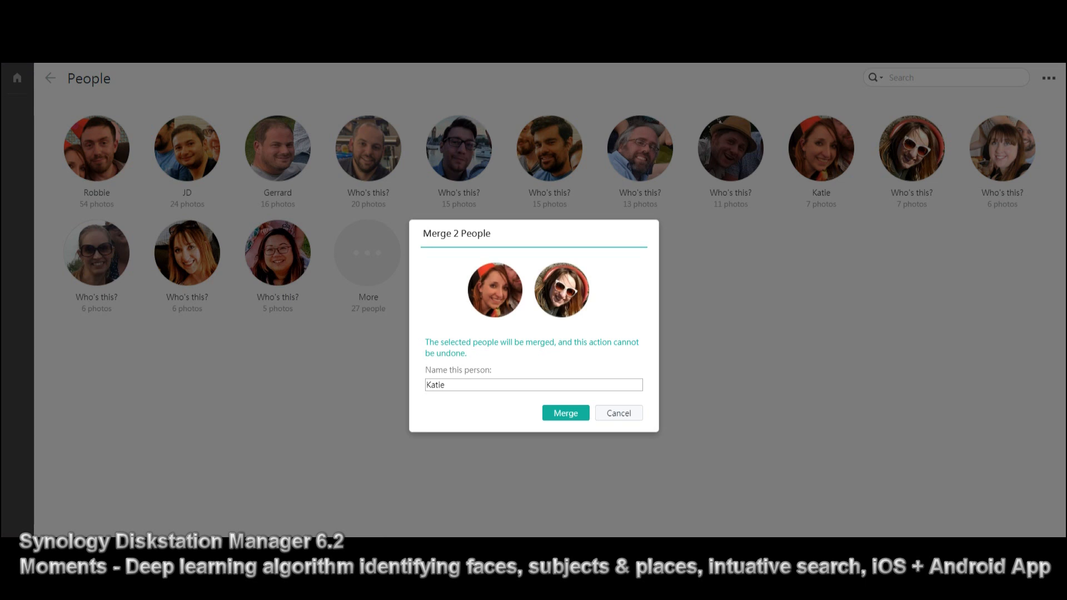
click(565, 414)
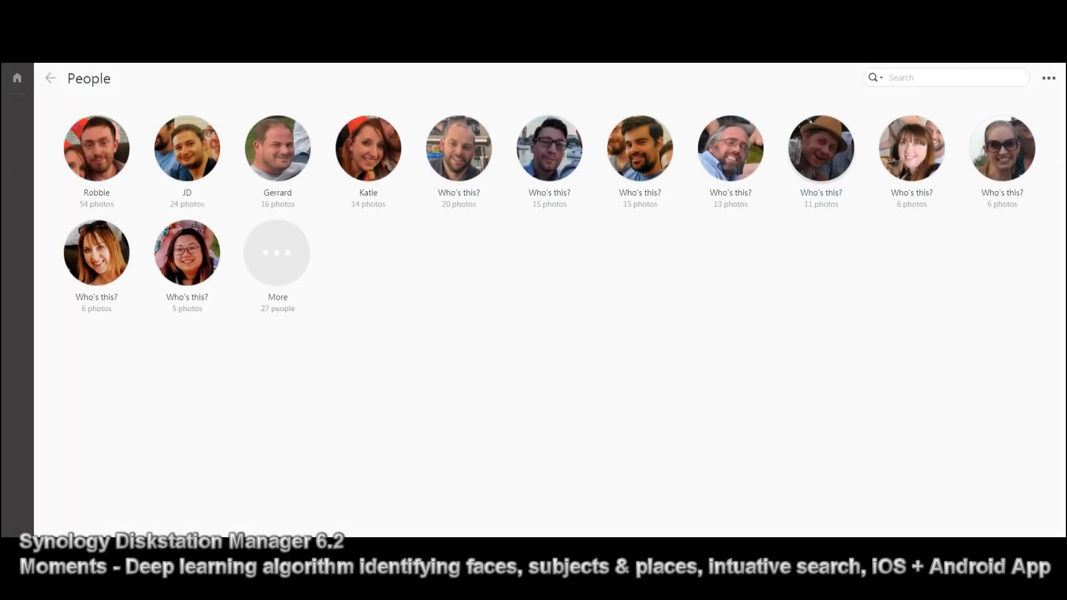
click(96, 296)
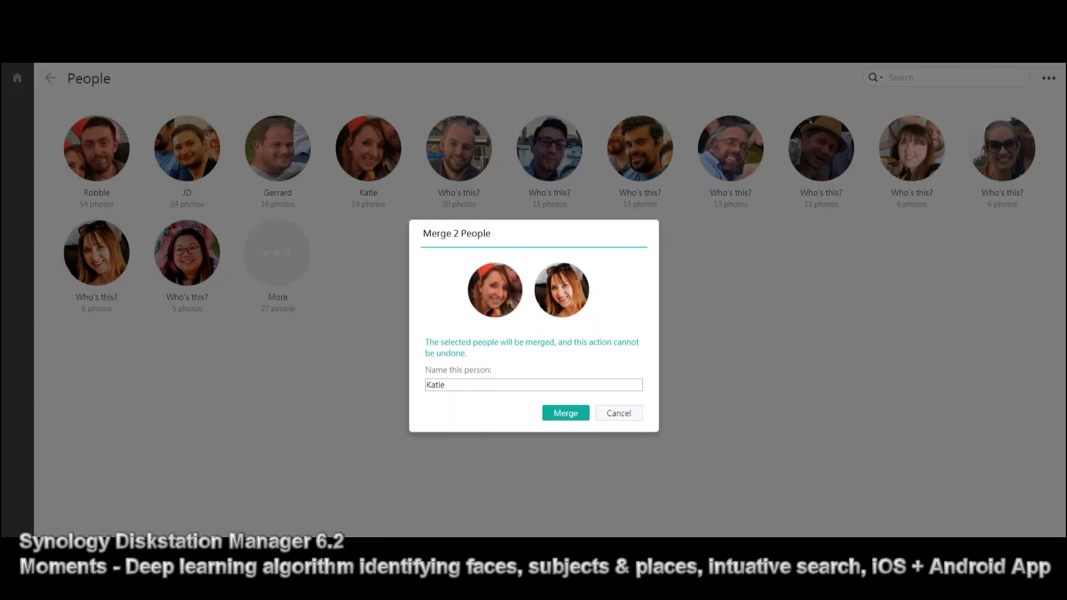
click(565, 414)
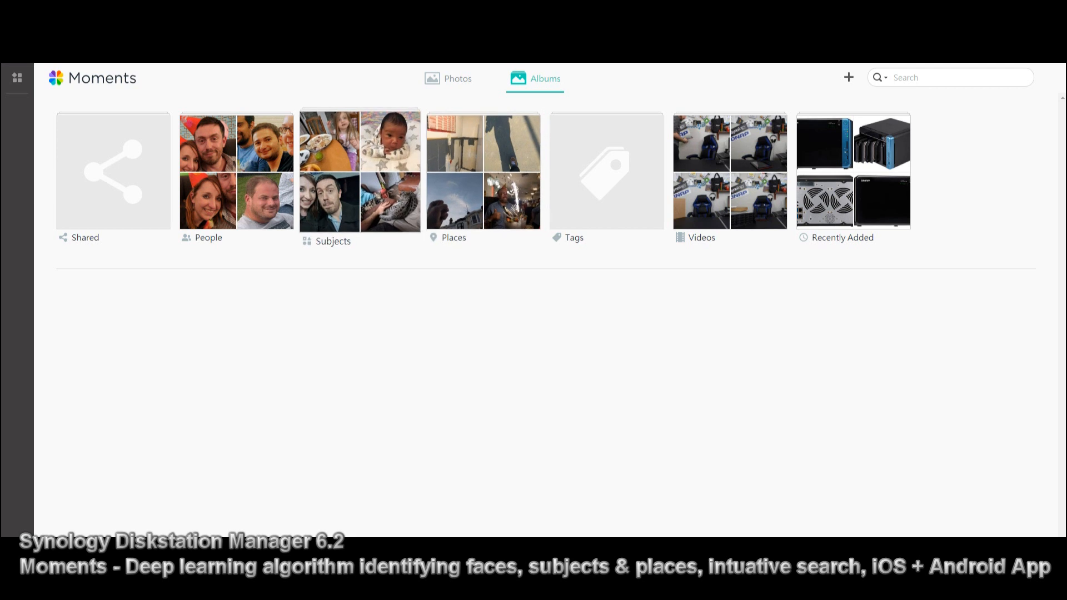
Browse the Subjects album's categories such as Cat, Beach and Food & Drink, then go back to Albums.
click(359, 172)
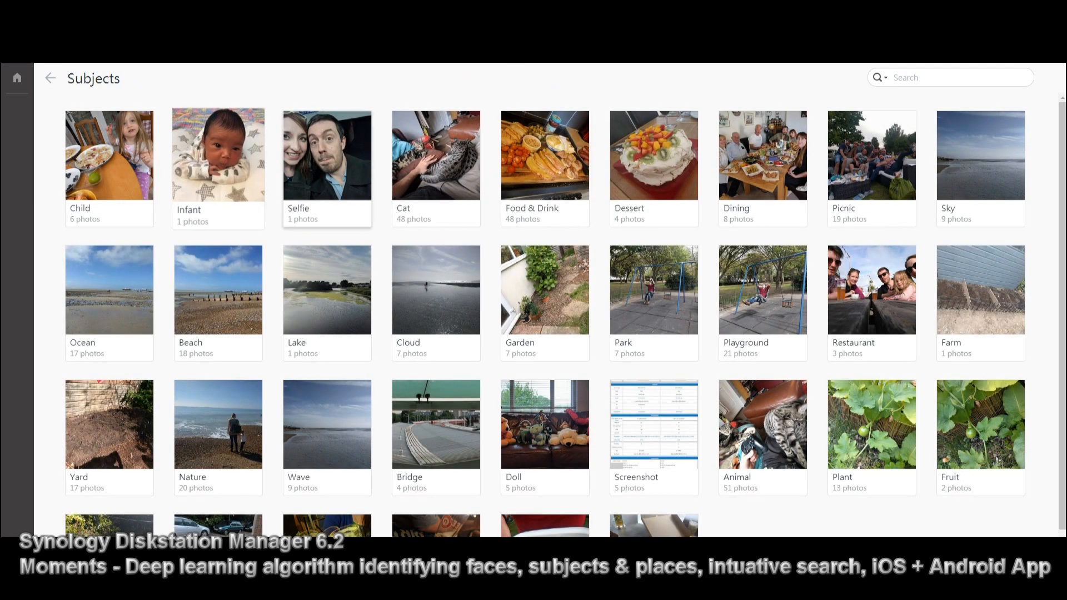
scroll(down, 3)
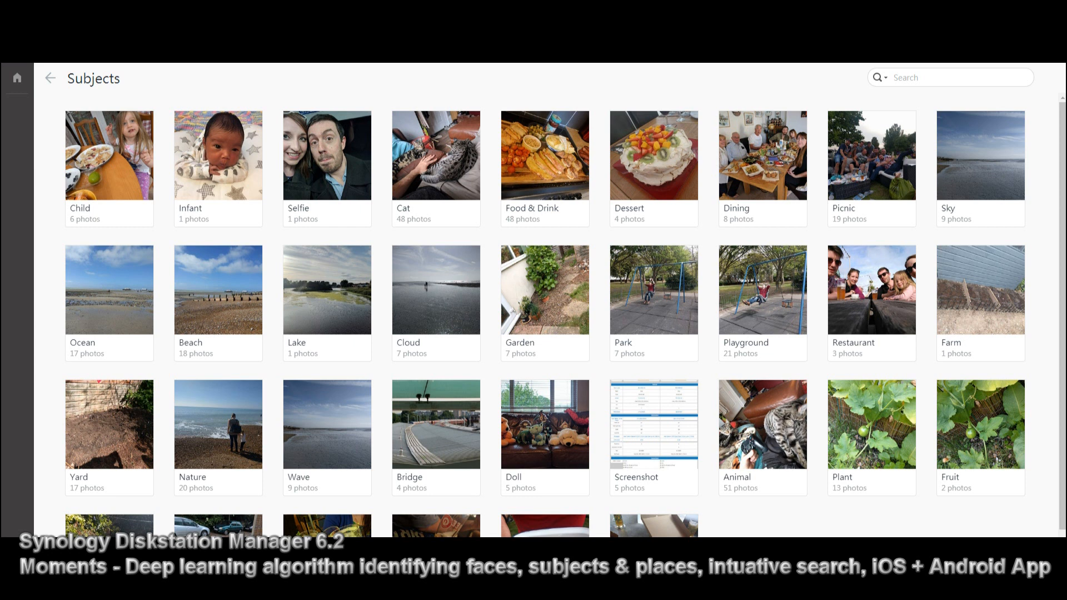
mouse_move(436, 299)
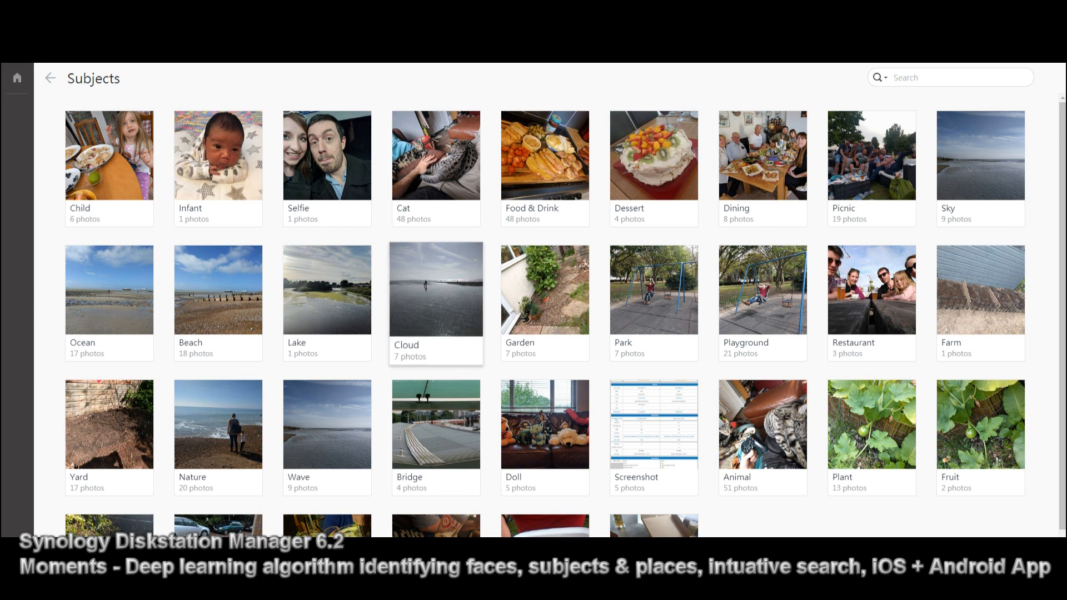
mouse_move(436, 156)
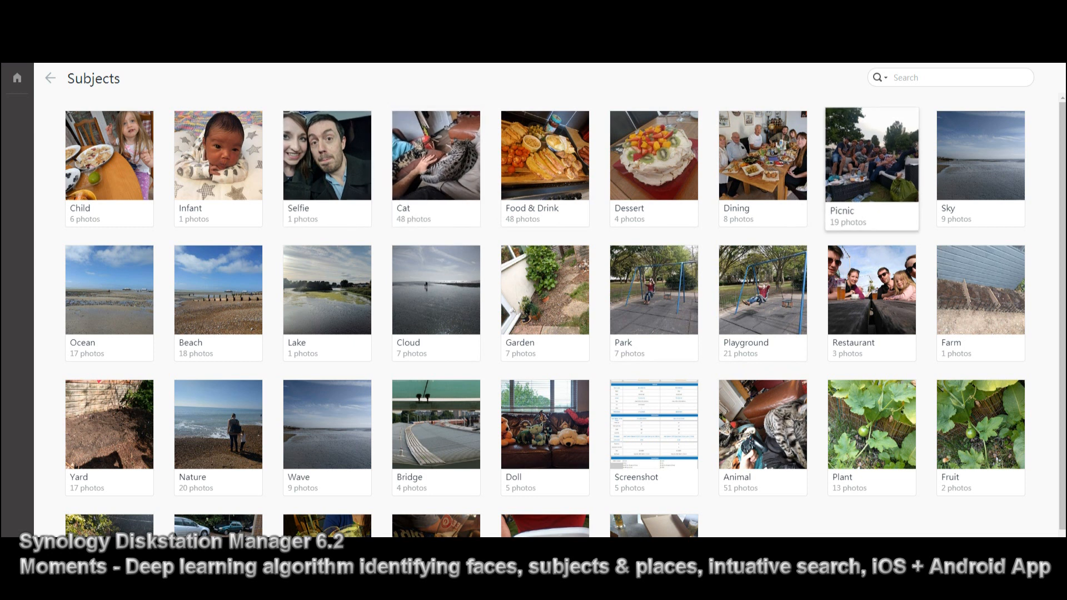
click(50, 78)
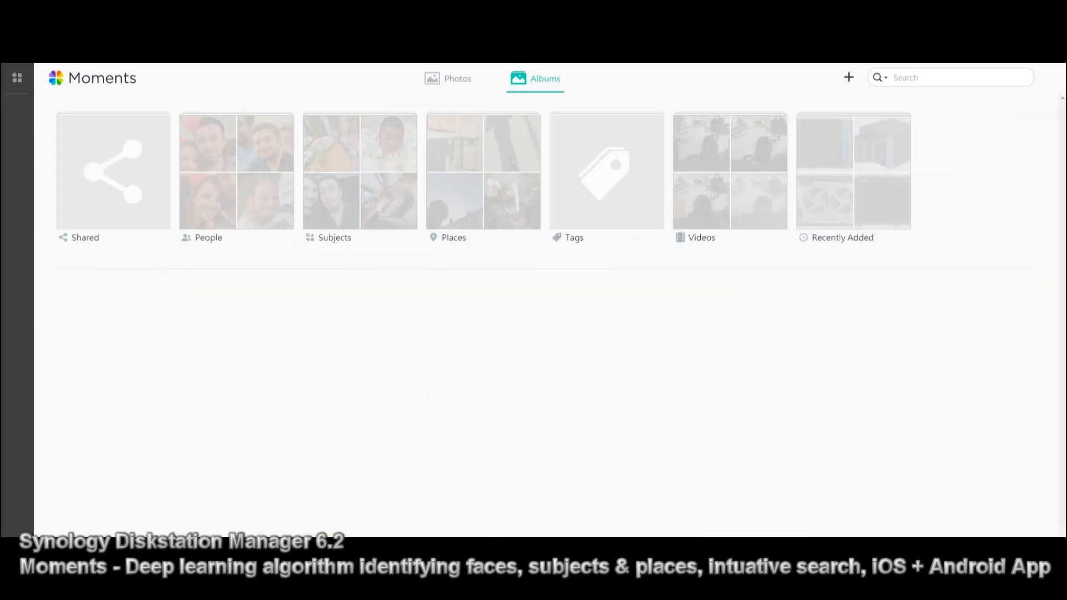
click(483, 172)
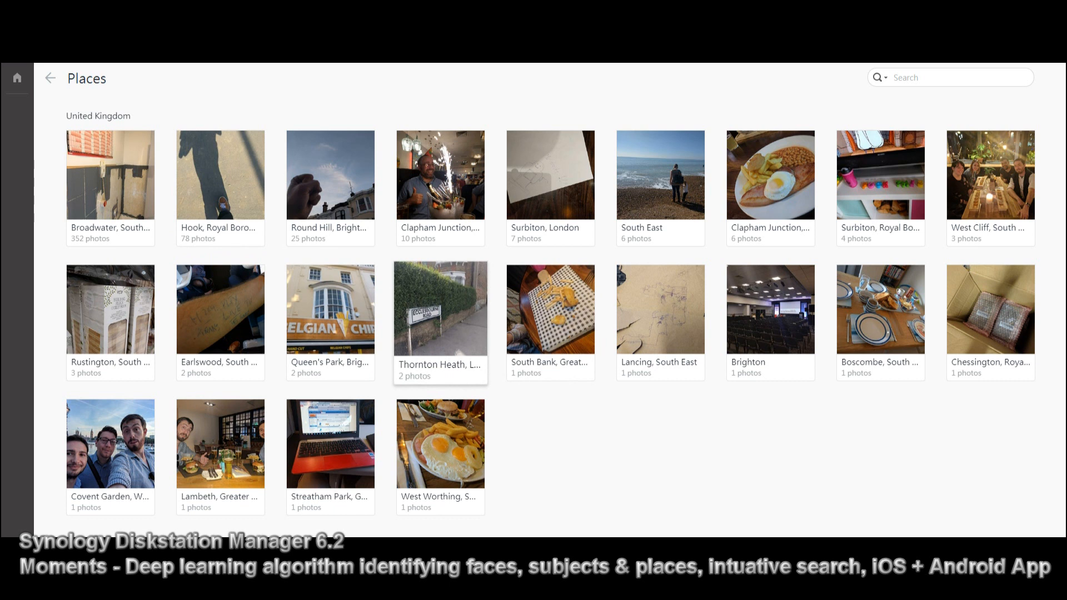
mouse_move(990, 310)
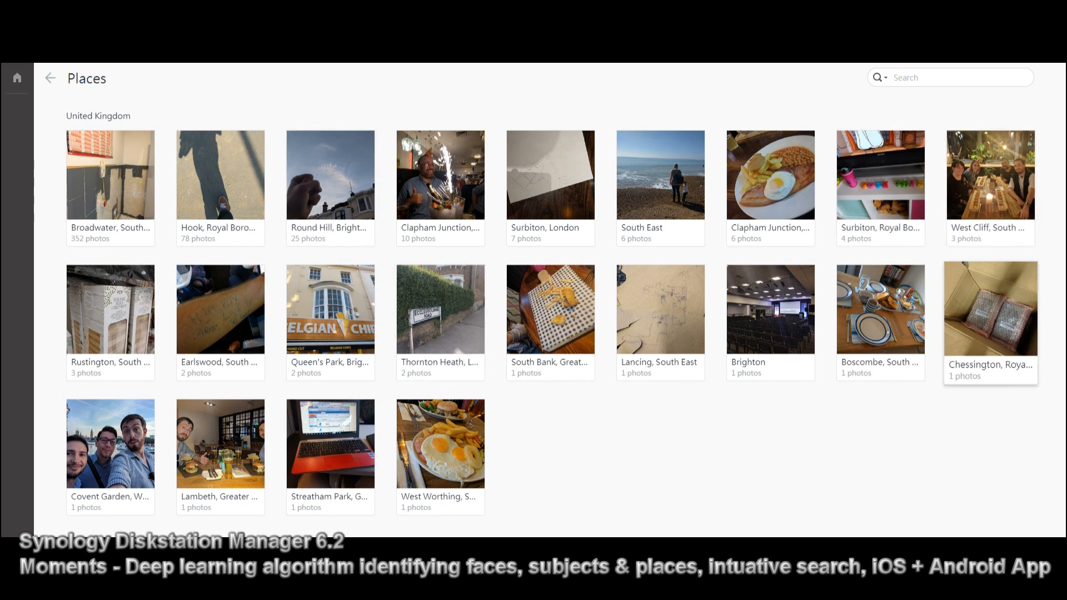
mouse_move(220, 309)
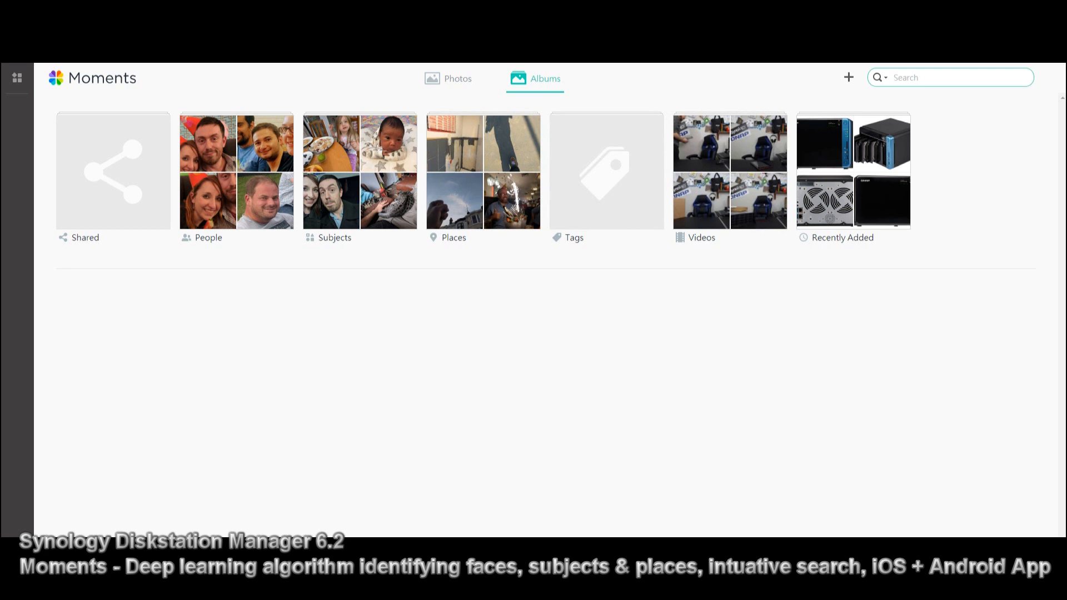
Search for 'CAT', scroll through the dated cat photos, and return to Subjects.
text(CAT)
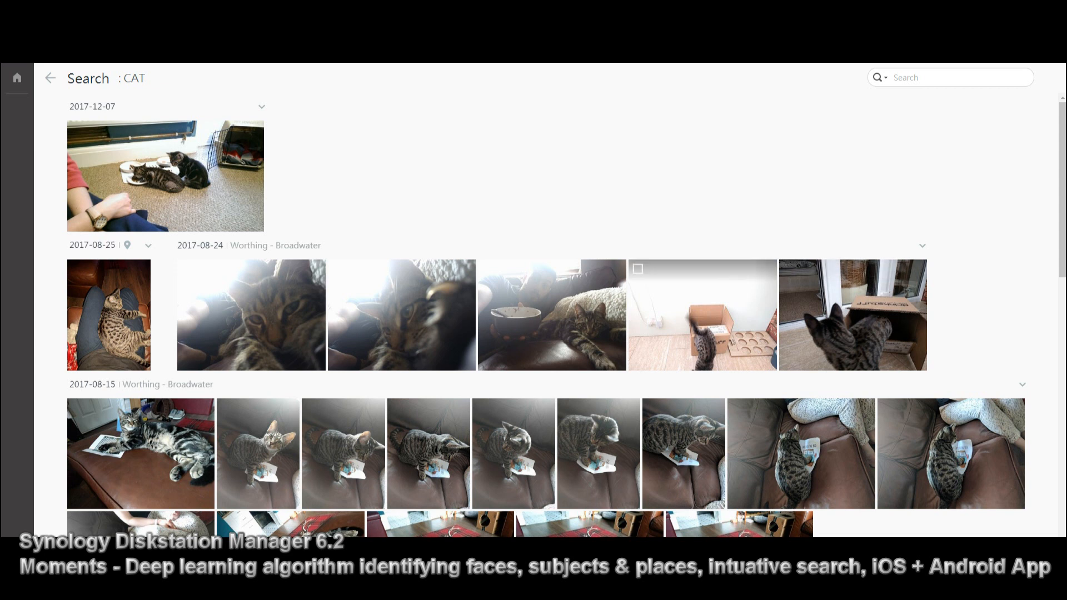
scroll(down, 3)
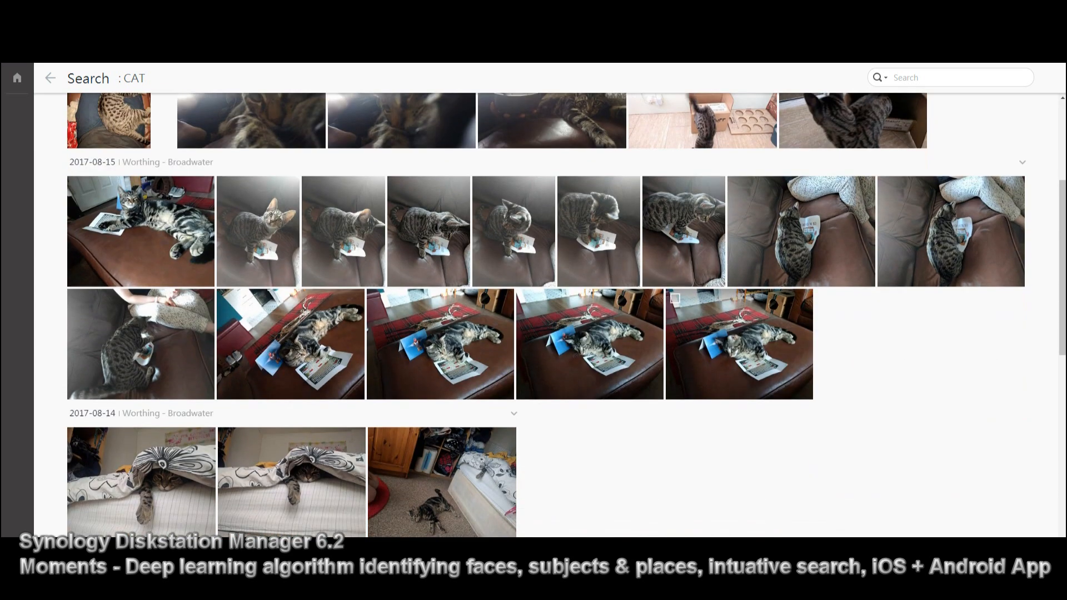
scroll(down, 3)
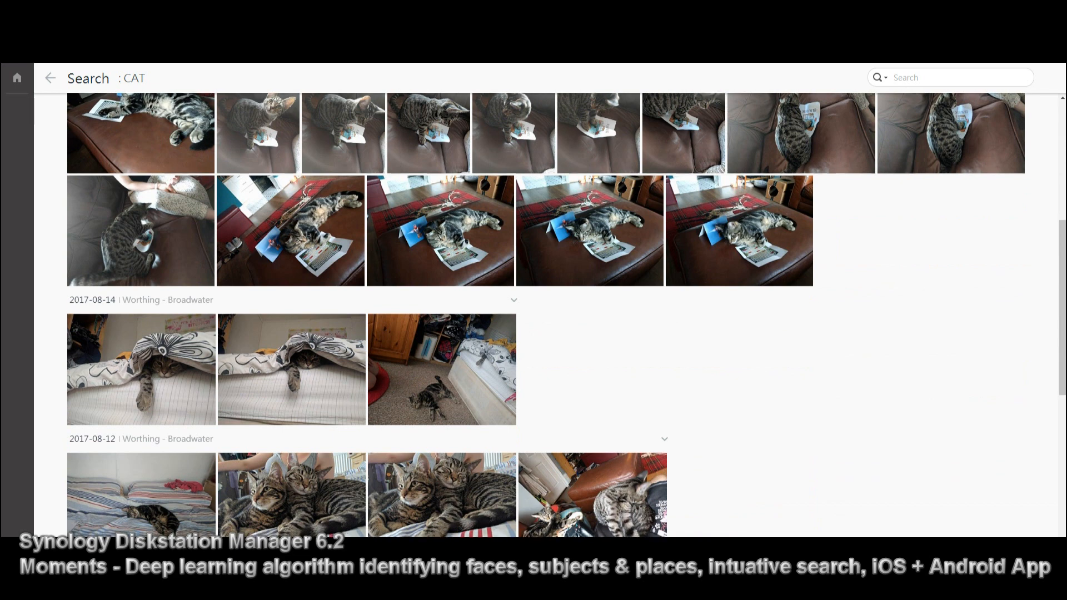
scroll(down, 3)
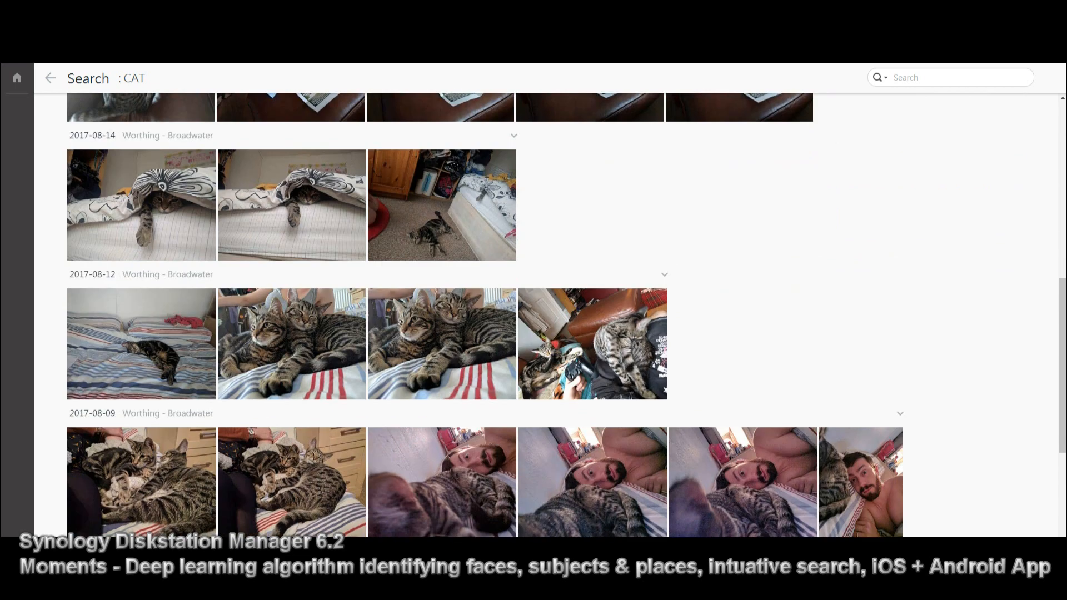
scroll(down, 3)
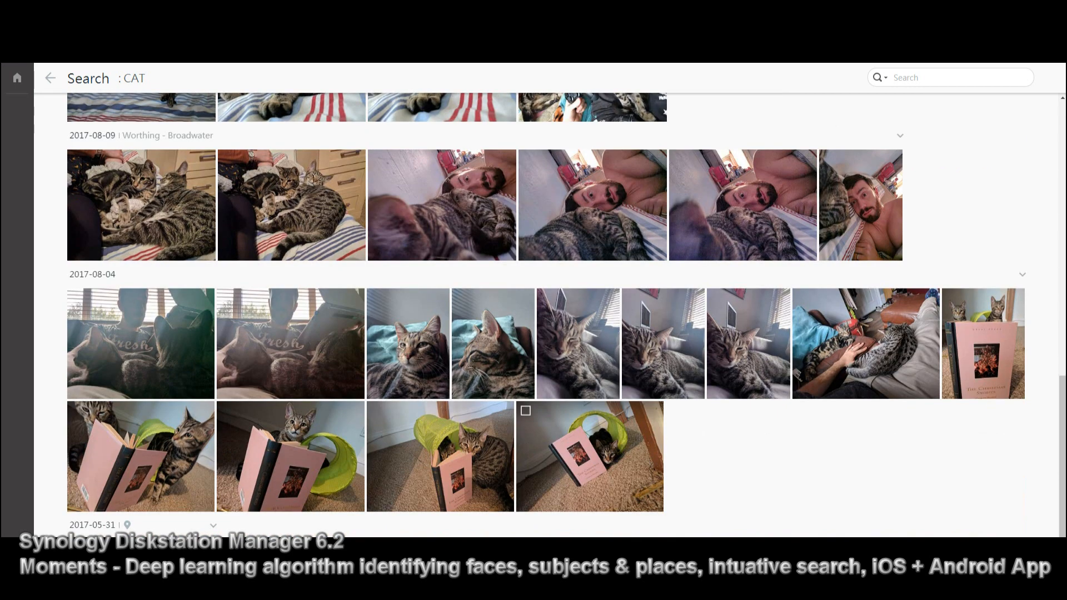
scroll(down, 3)
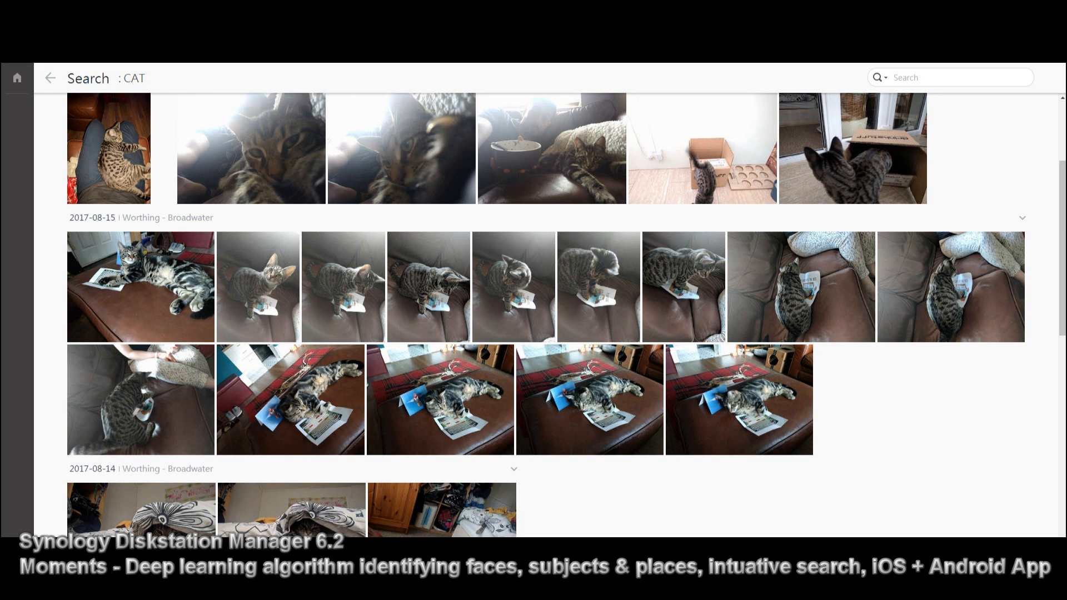
click(50, 78)
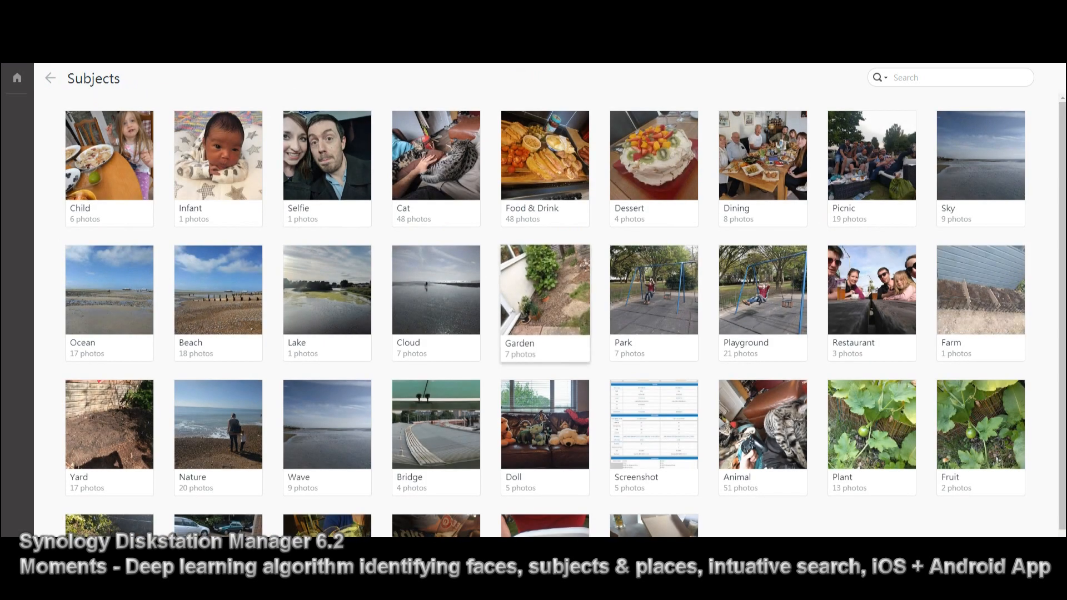
View the Hotdog subject album's dated photos and go back to Subjects.
scroll(down, 3)
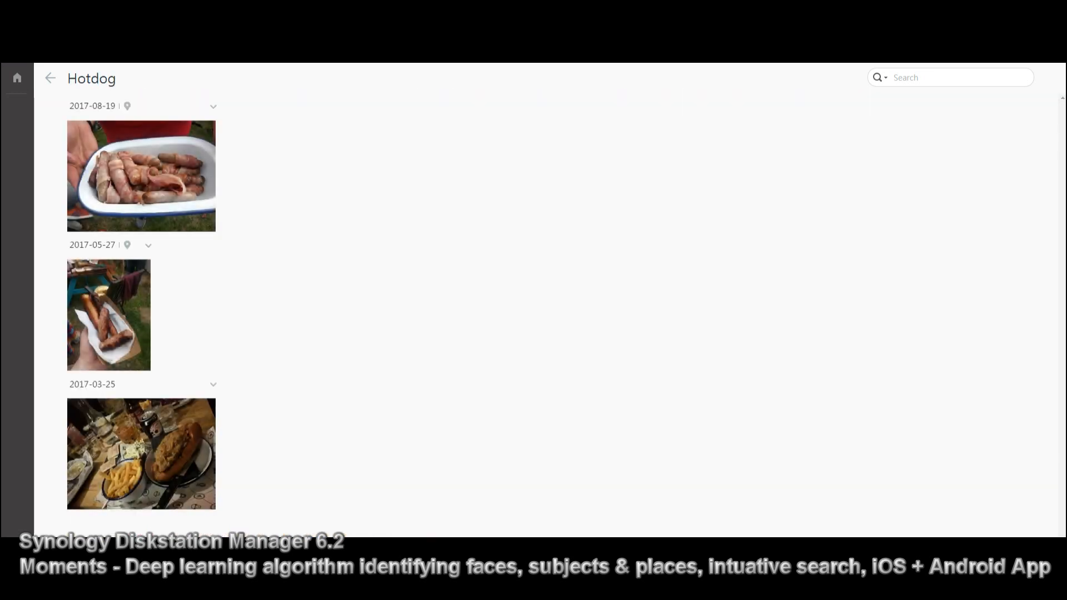
mouse_move(50, 78)
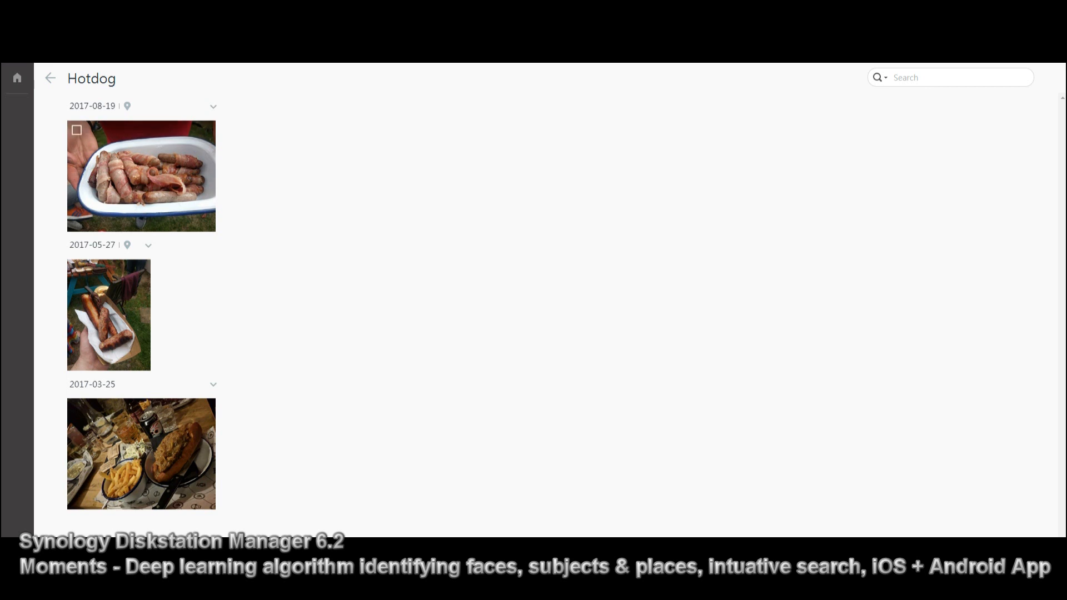
click(50, 78)
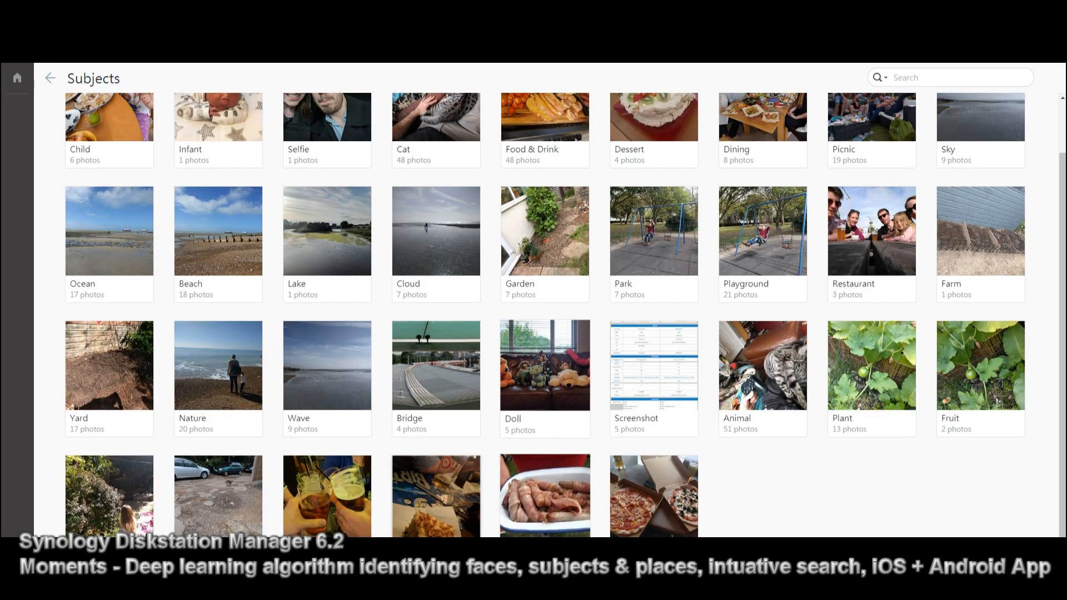
click(654, 495)
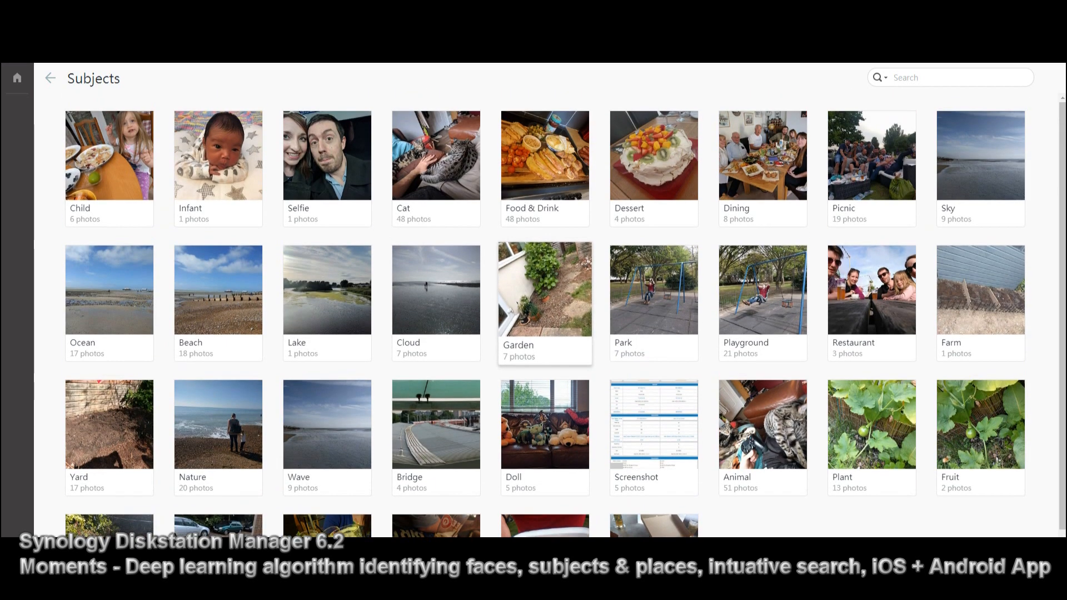
mouse_move(218, 290)
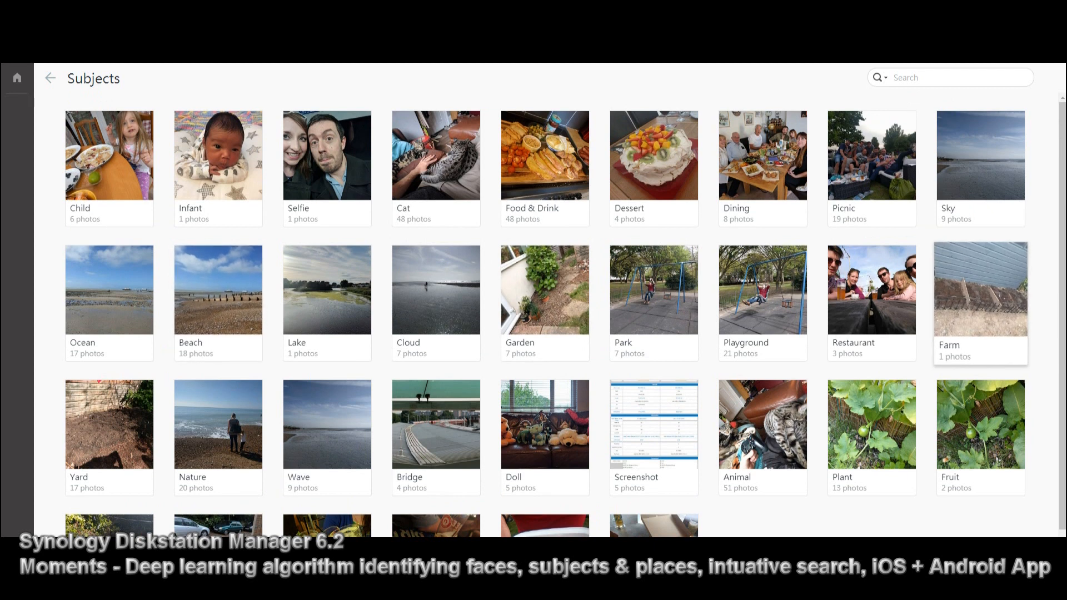
View the Farm subject album, then return to the overview of all albums.
click(981, 291)
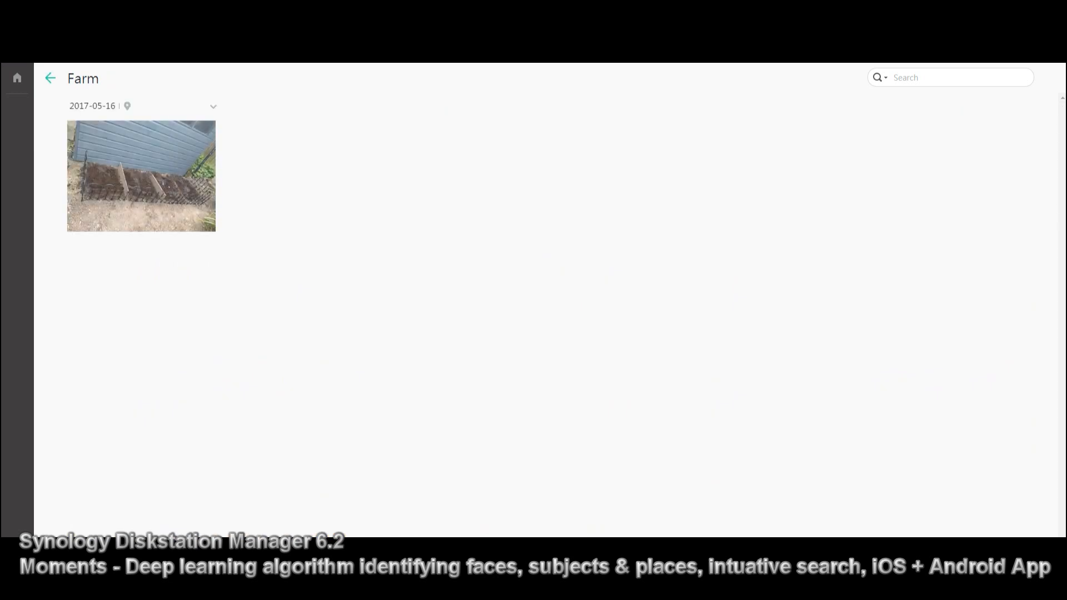
click(50, 78)
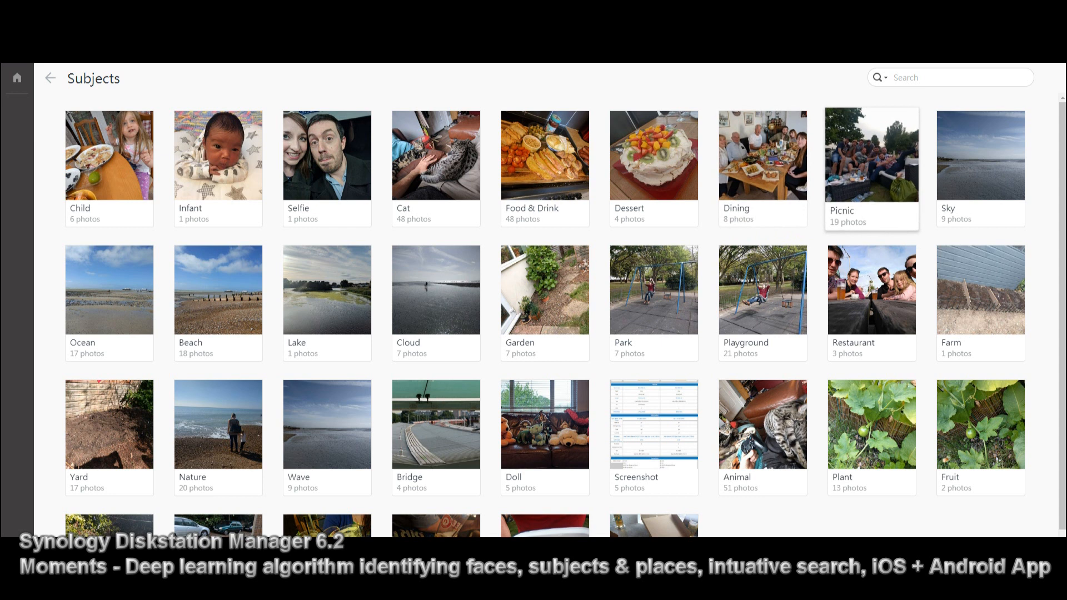
mouse_move(218, 289)
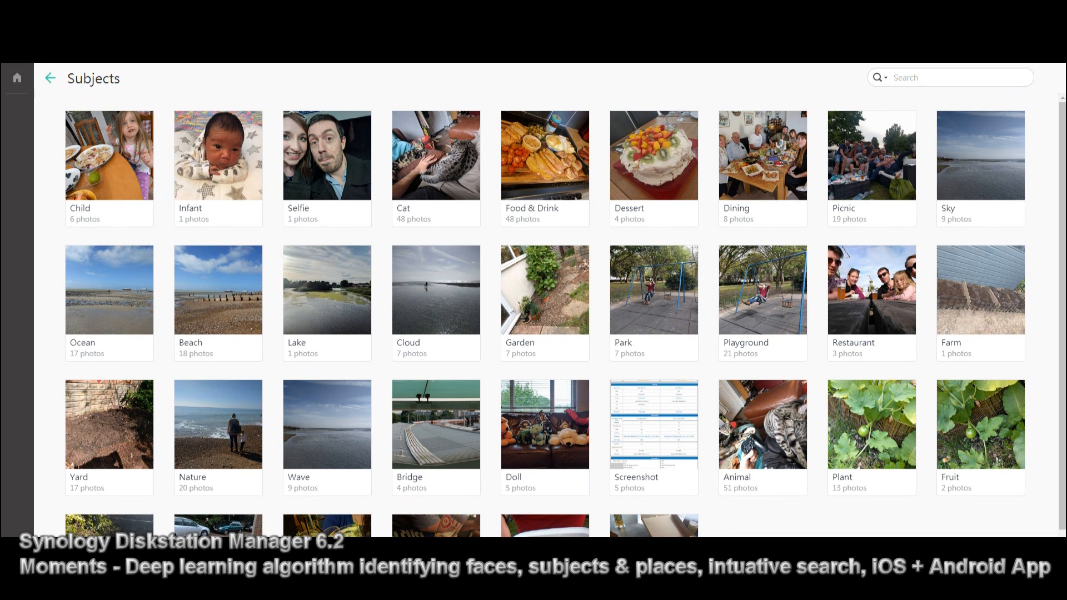
click(49, 78)
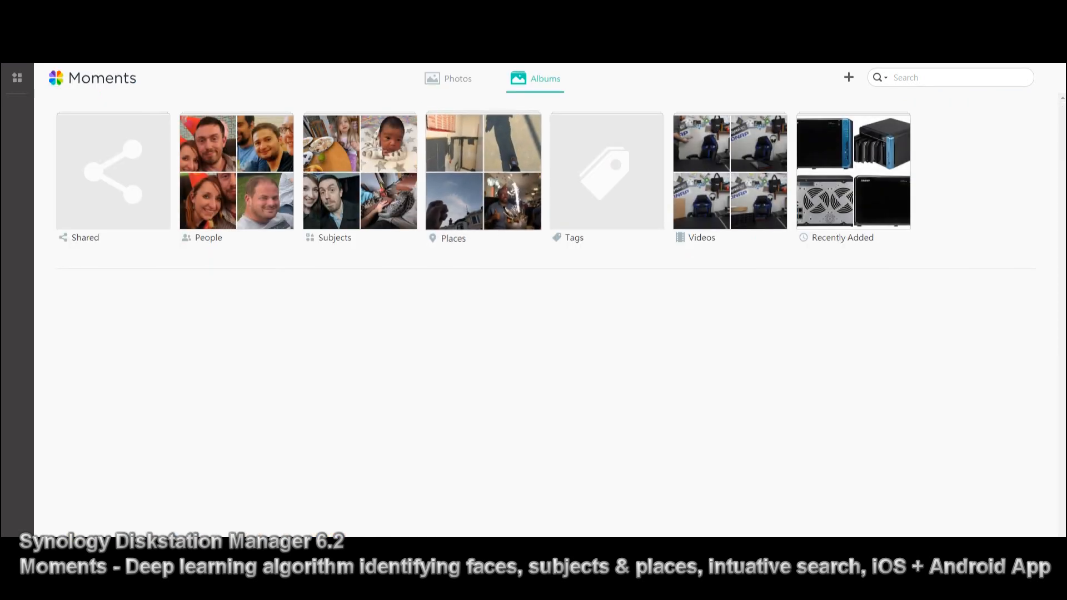
Leave Moments for the DSM desktop and scroll through the installed applications in the main menu.
click(848, 77)
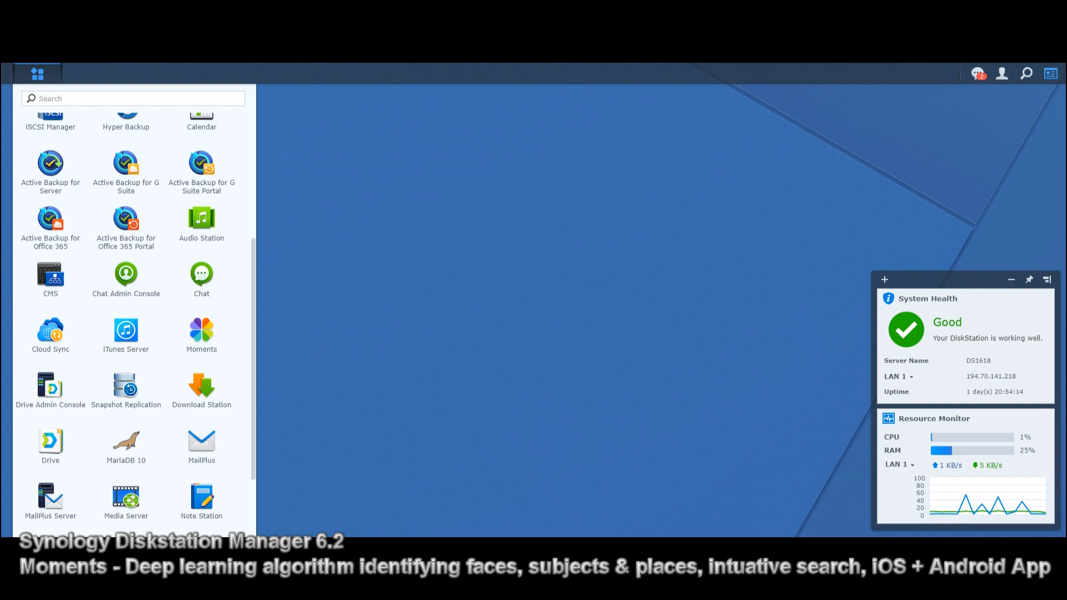
scroll(down, 3)
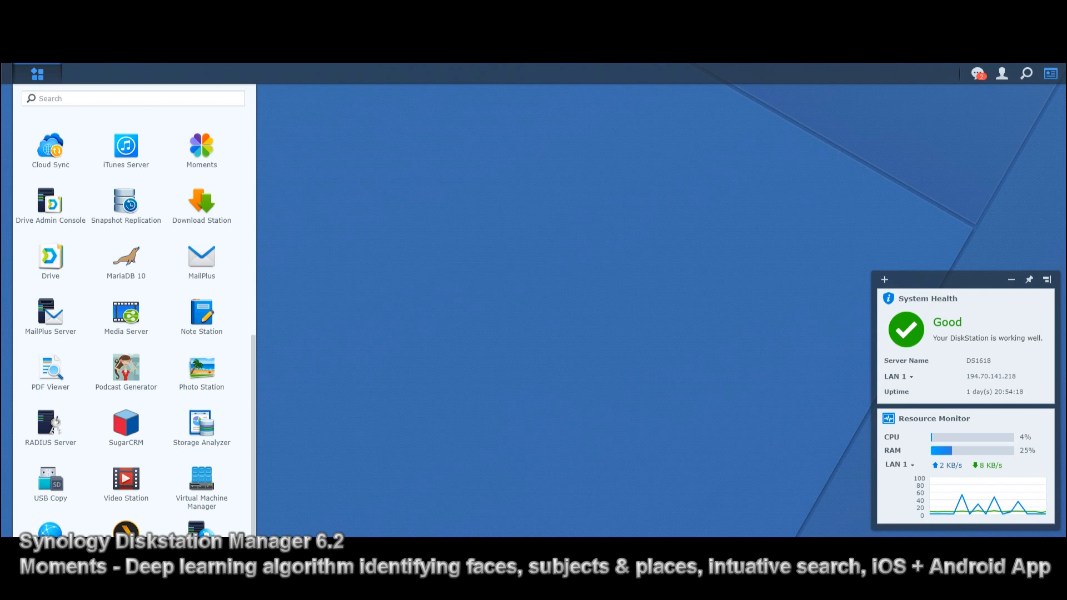